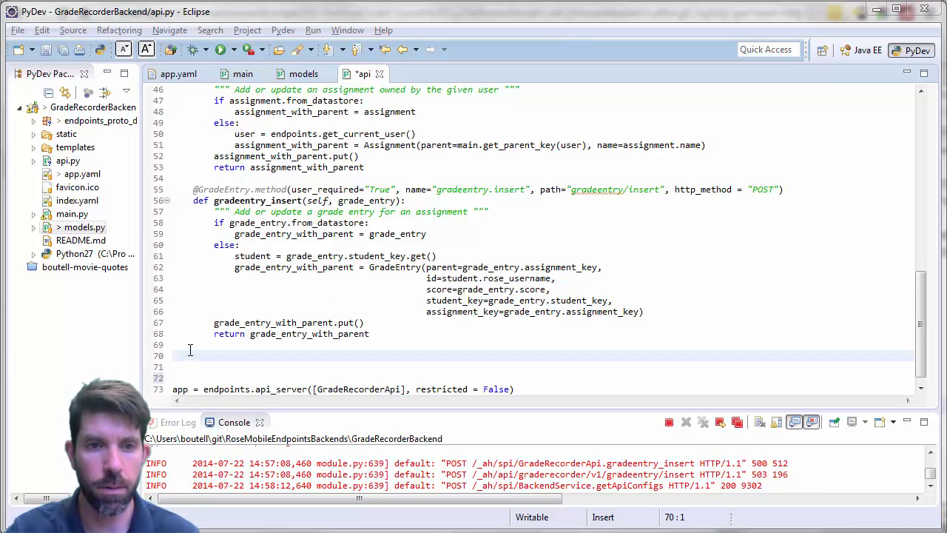
Define assignment_delete(self, assignment) below gradeentry_insert in api.py.
{"action": "type", "text": "def assi"}
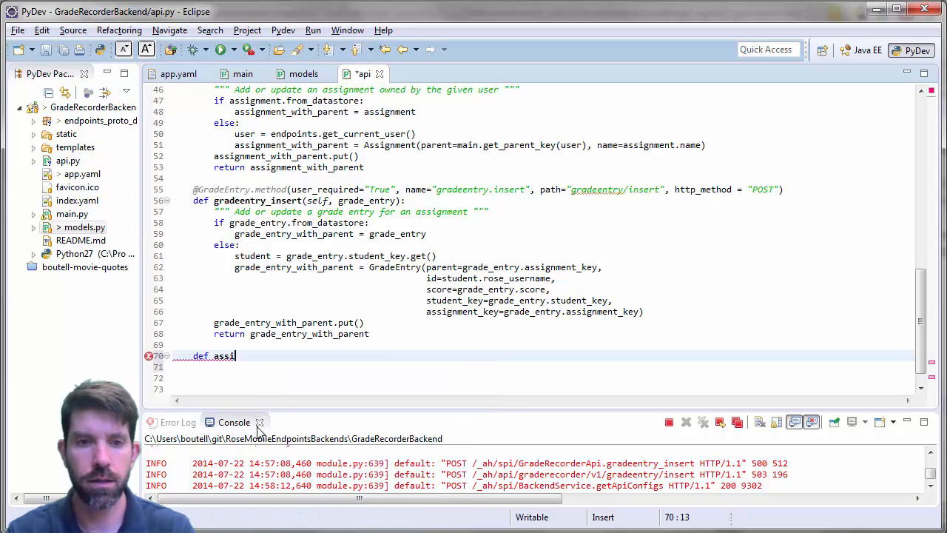
{"action": "type", "text": "gnment_d"}
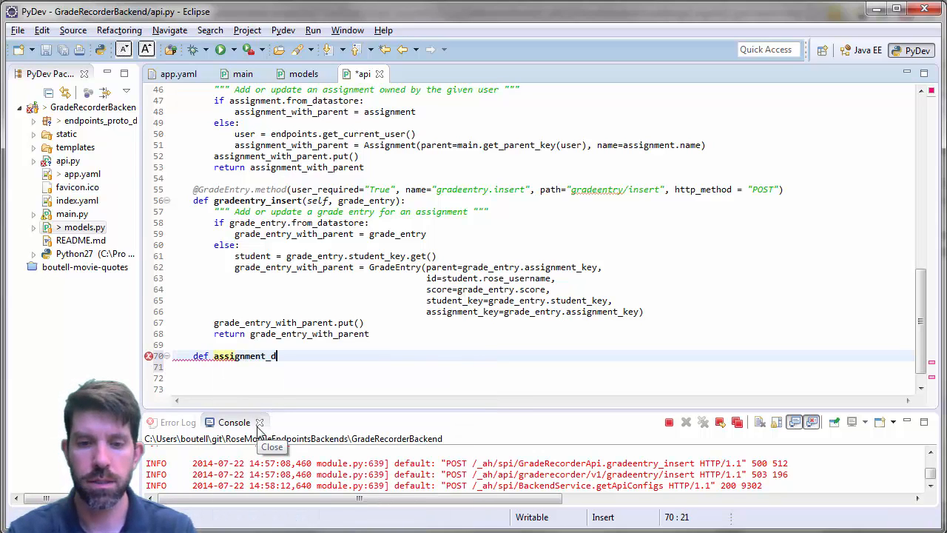
{"action": "type", "text": "elete(self):"}
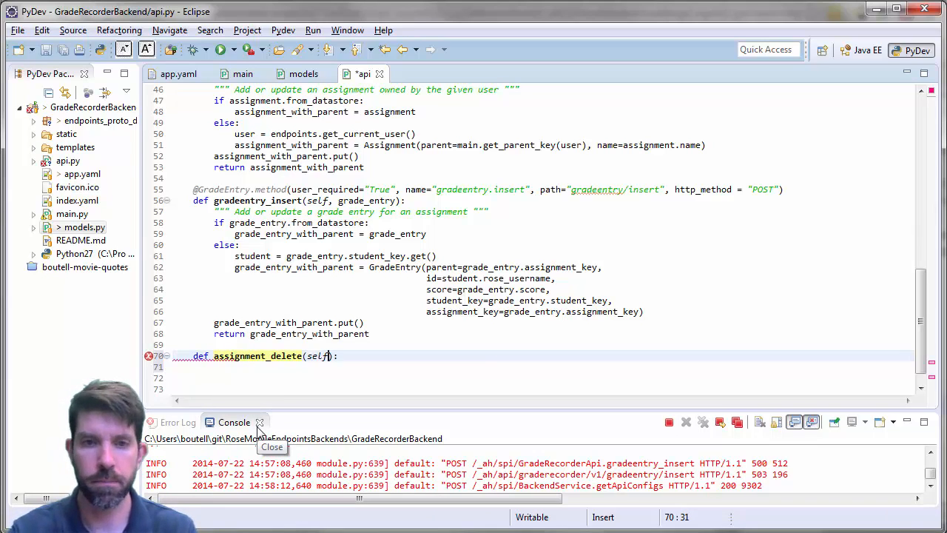
{"action": "type", "text": ", assig"}
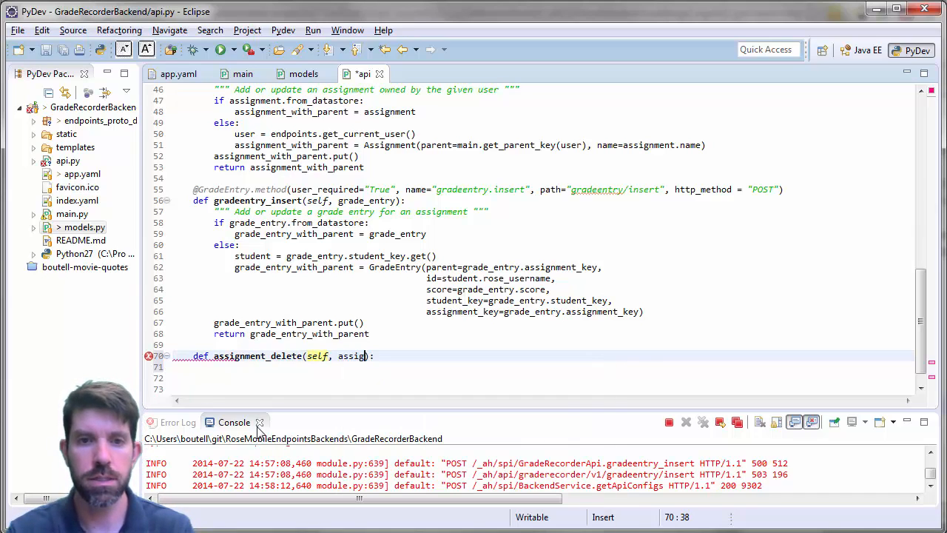
{"action": "type", "text": "nment"}
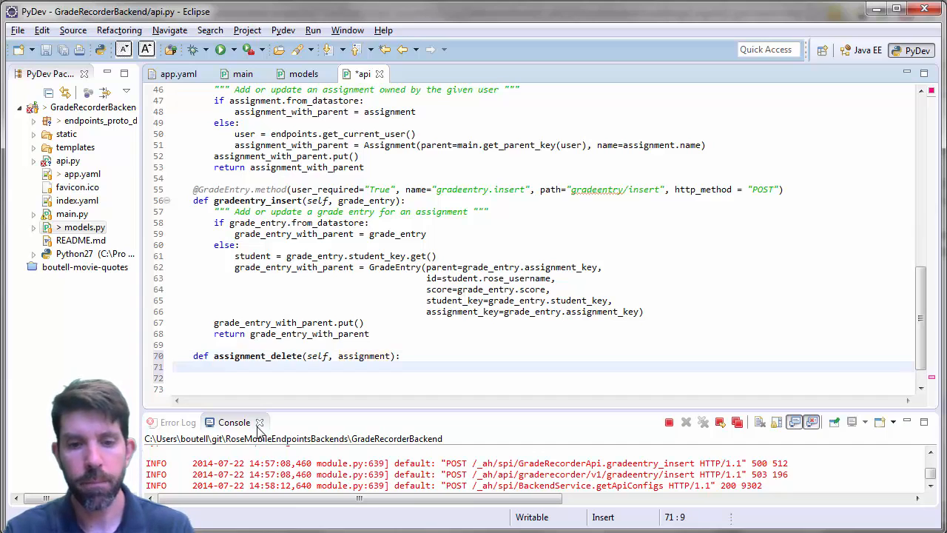
{"action": "type", "text": "a"}
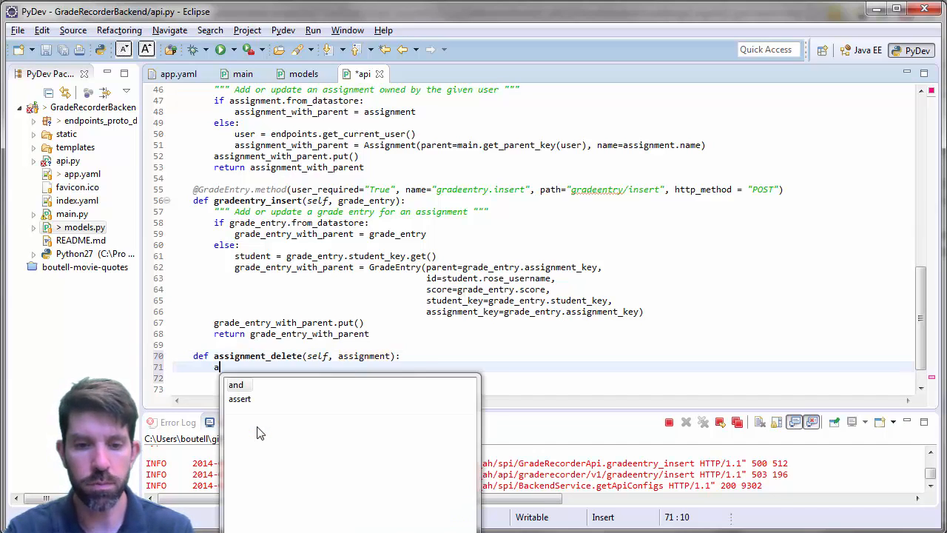
{"action": "type", "text": "ssignment"}
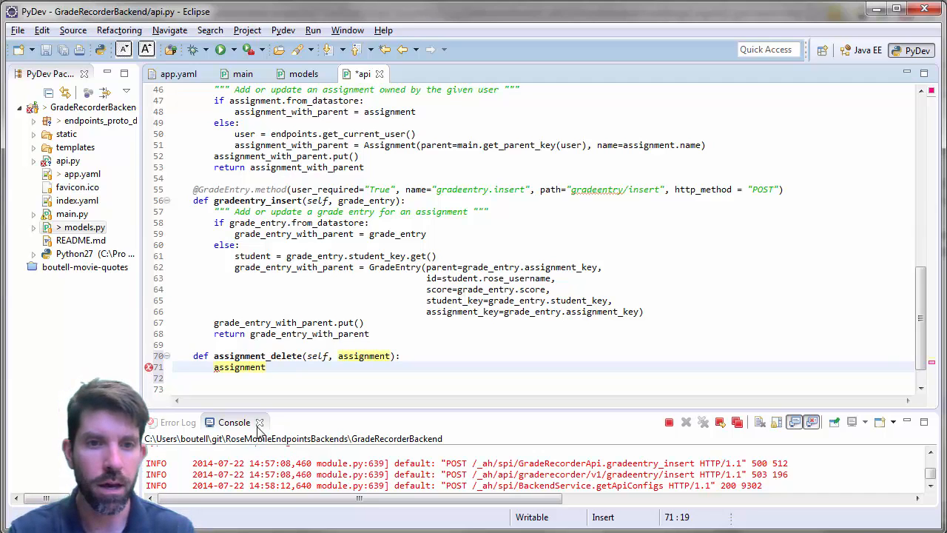
Make its body call assignment.key.delete() and return Assignment(name="deleted").
{"action": "type", "text": ".k"}
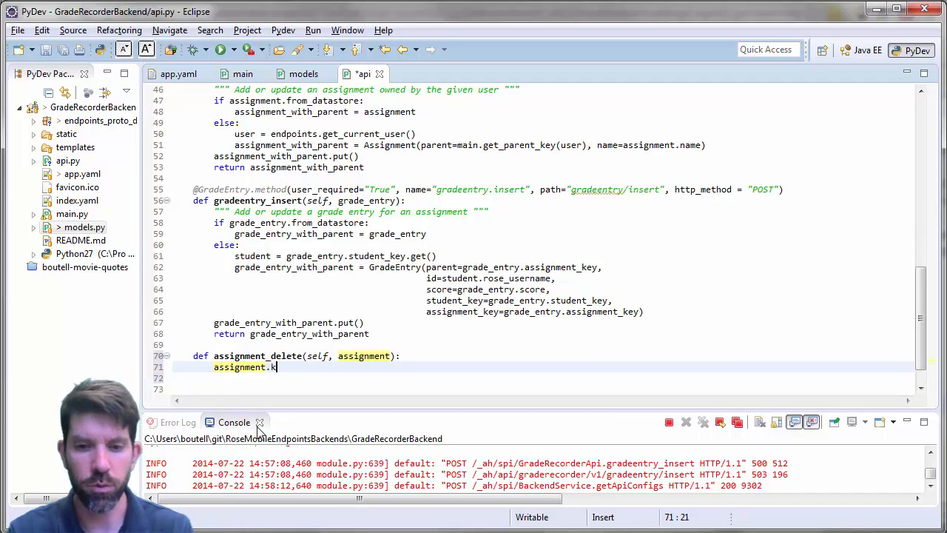
{"action": "type", "text": "ey.delete"}
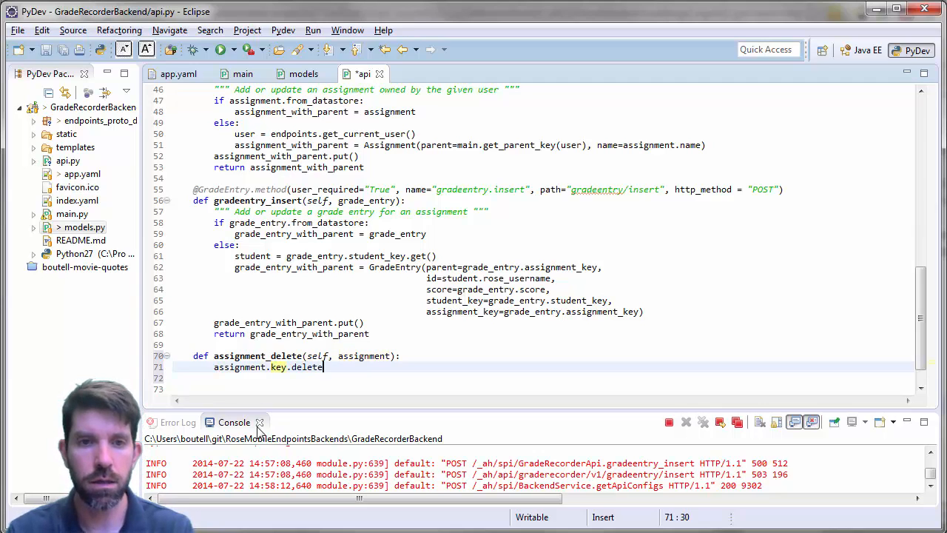
{"action": "type", "text": "()"}
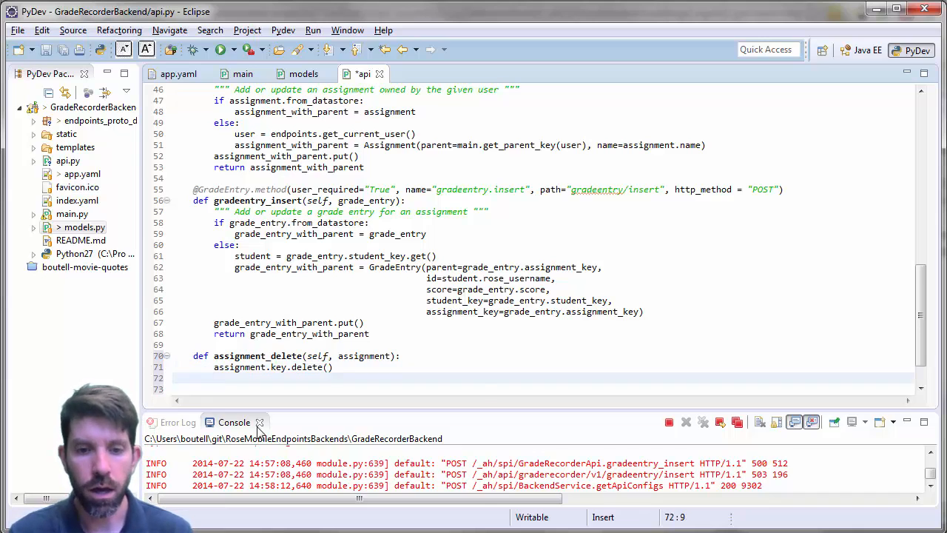
{"action": "type", "text": "return"}
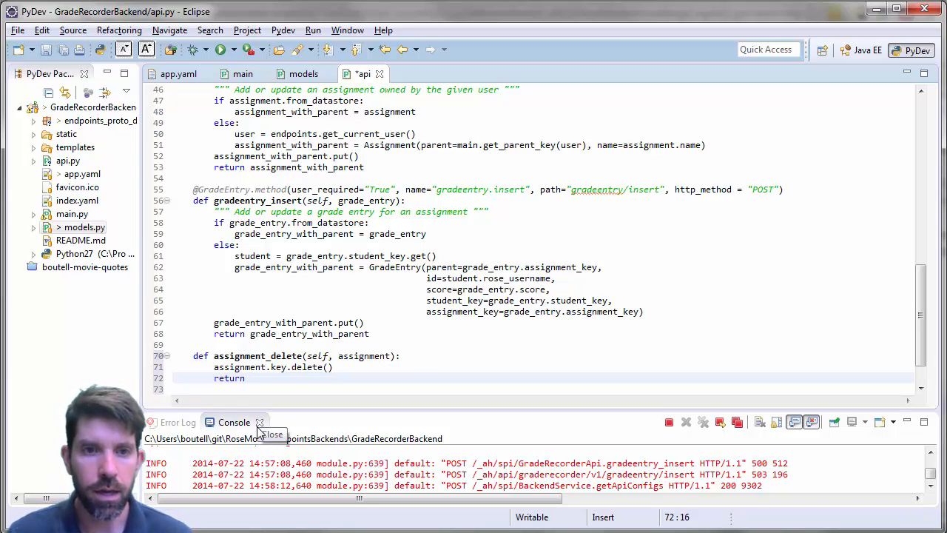
{"action": "type", "text": "Ass"}
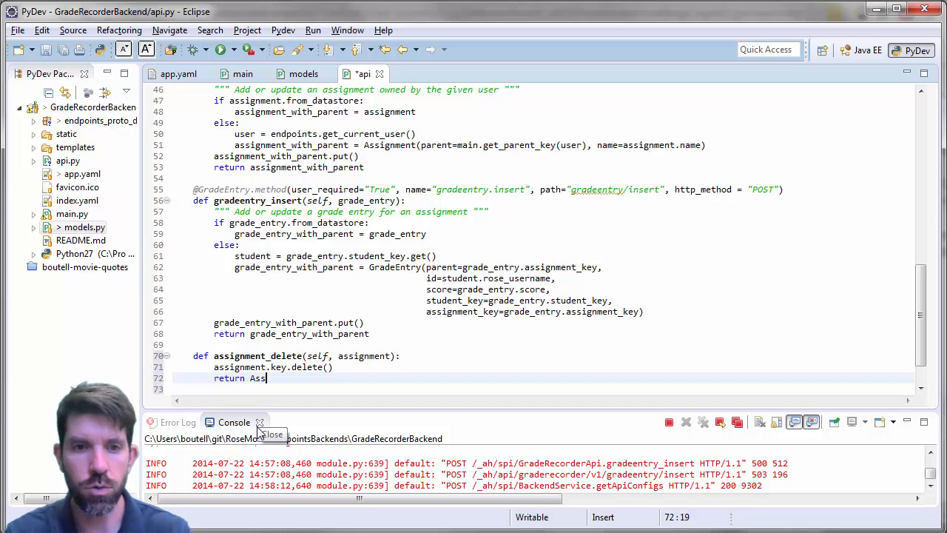
{"action": "type", "text": "ignment("}
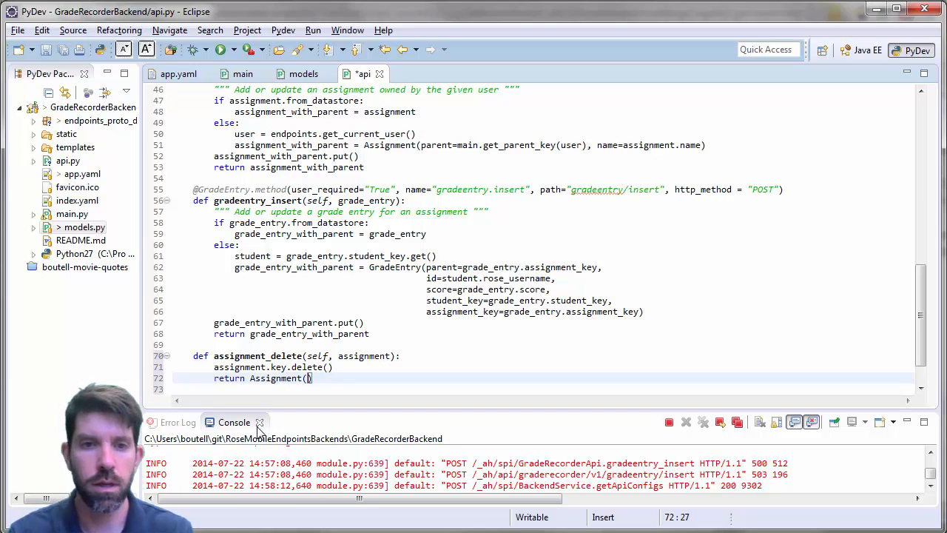
{"action": "type", "text": "\"\""}
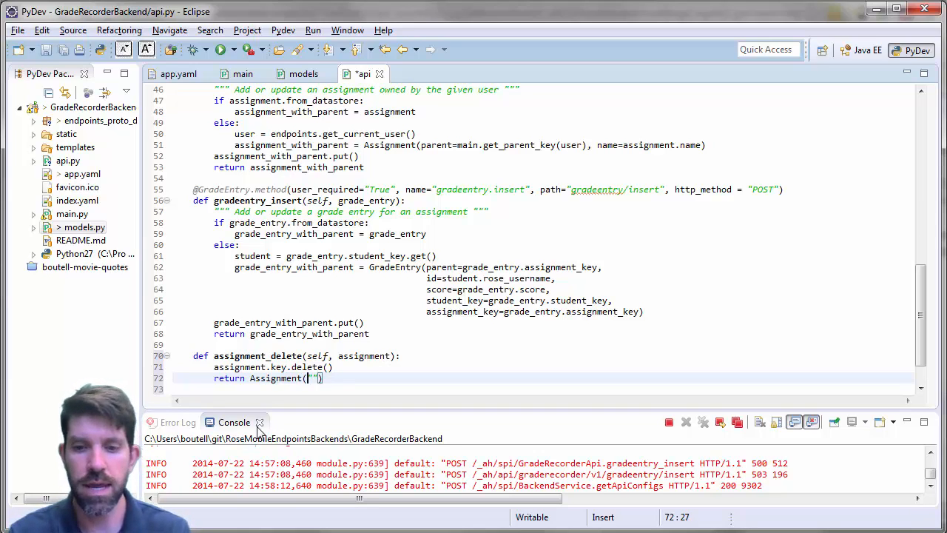
{"action": "type", "text": "name="}
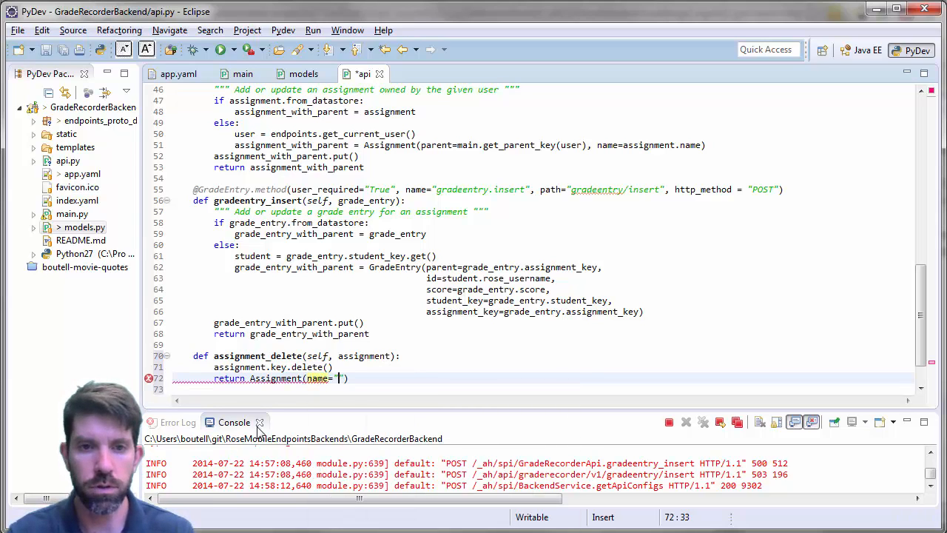
{"action": "type", "text": "deleted"}
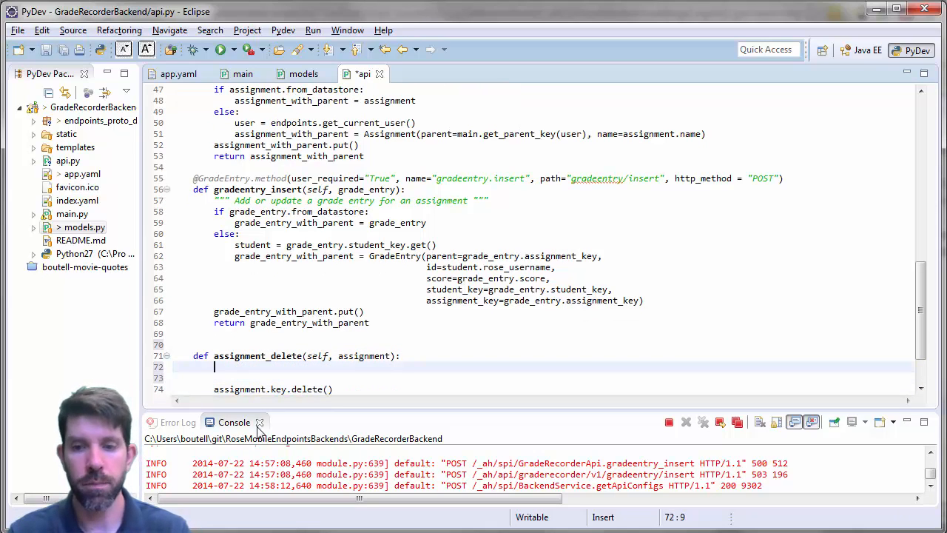
Add a docstring: delete the assignment with the given key, plus all its grade entries.
{"action": "type", "text": "\"\"\""}
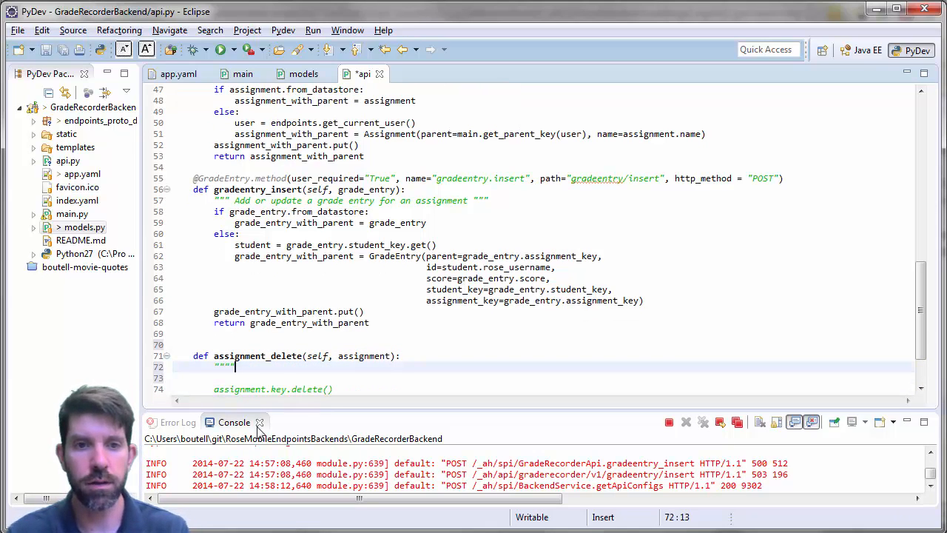
{"action": "type", "text": "\"\""}
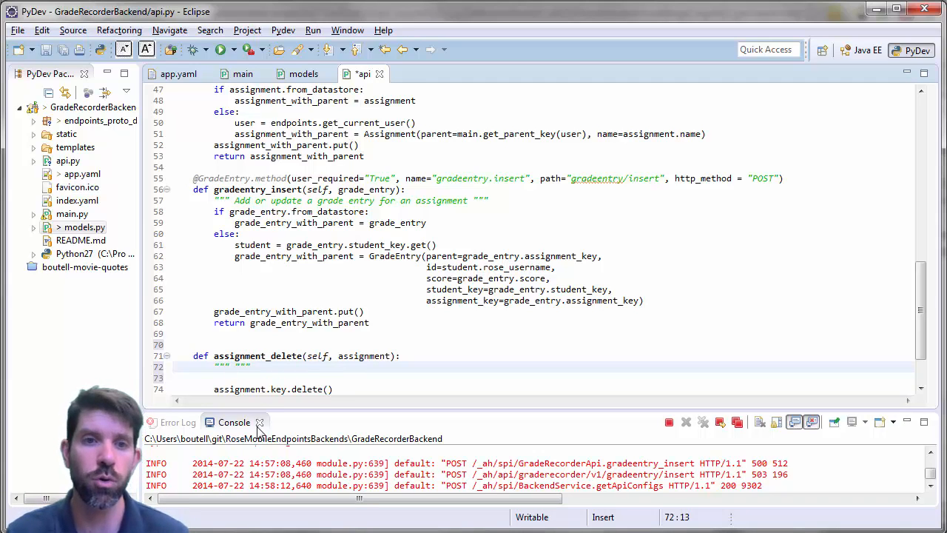
{"action": "type", "text": "Delete the assignment"}
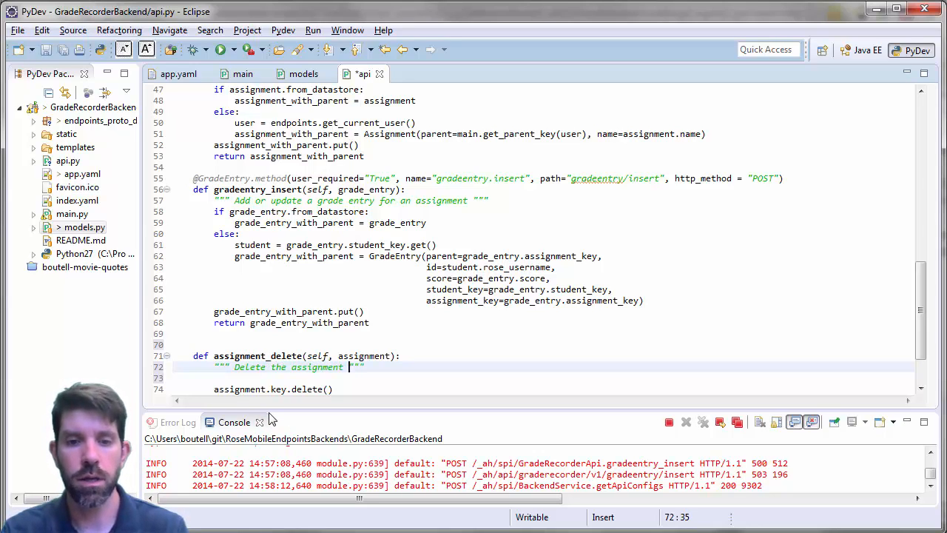
{"action": "type", "text": "with the given ke"}
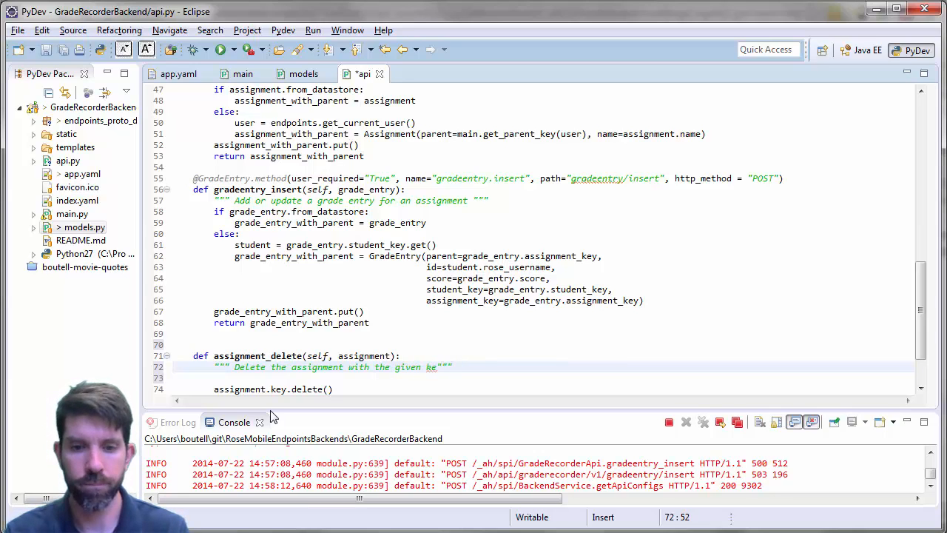
{"action": "type", "text": ", plus all its associated grade entrie"}
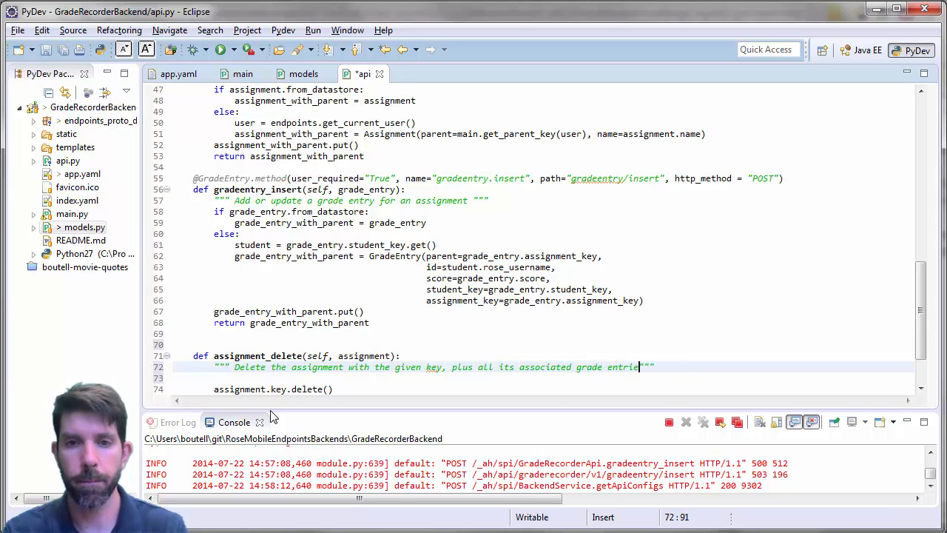
{"action": "key", "text": "Return"}
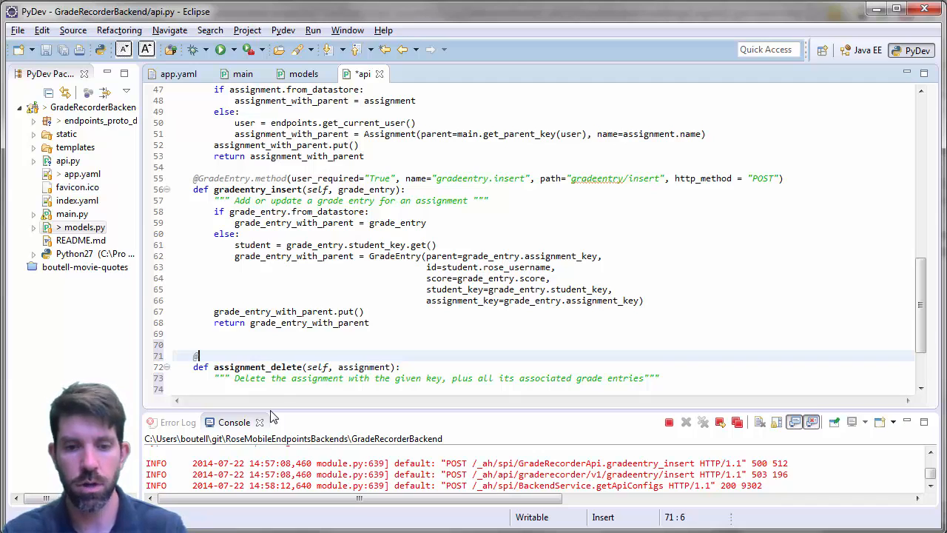
{"action": "type", "text": "@Assig"}
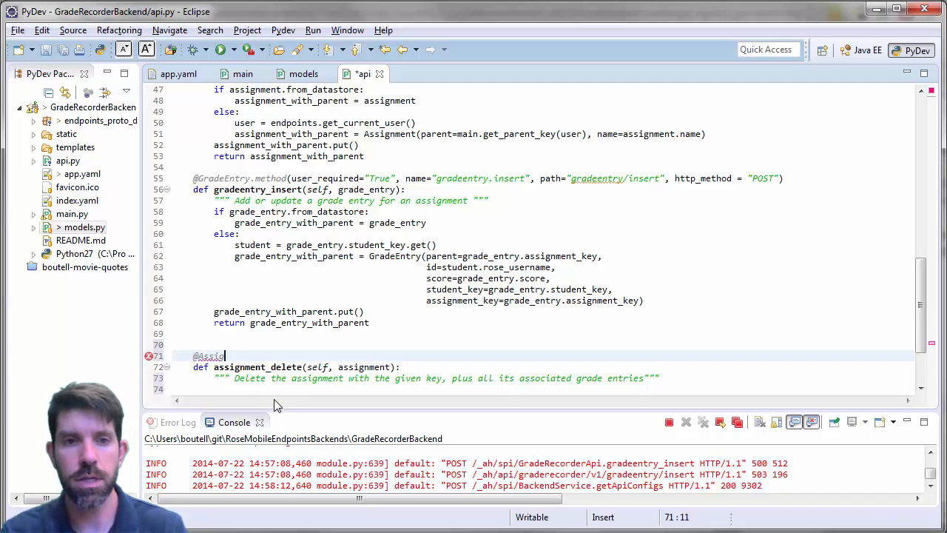
{"action": "type", "text": "nment"}
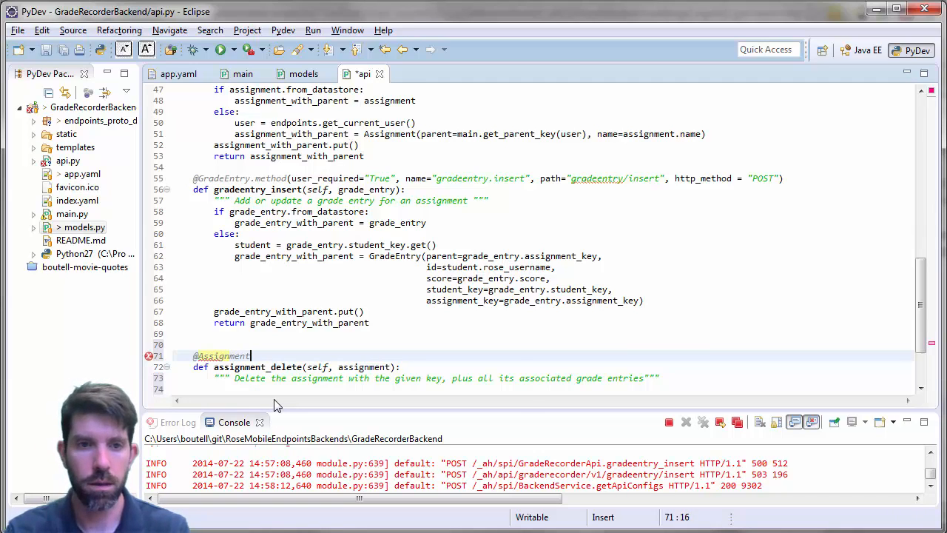
{"action": "type", "text": "."}
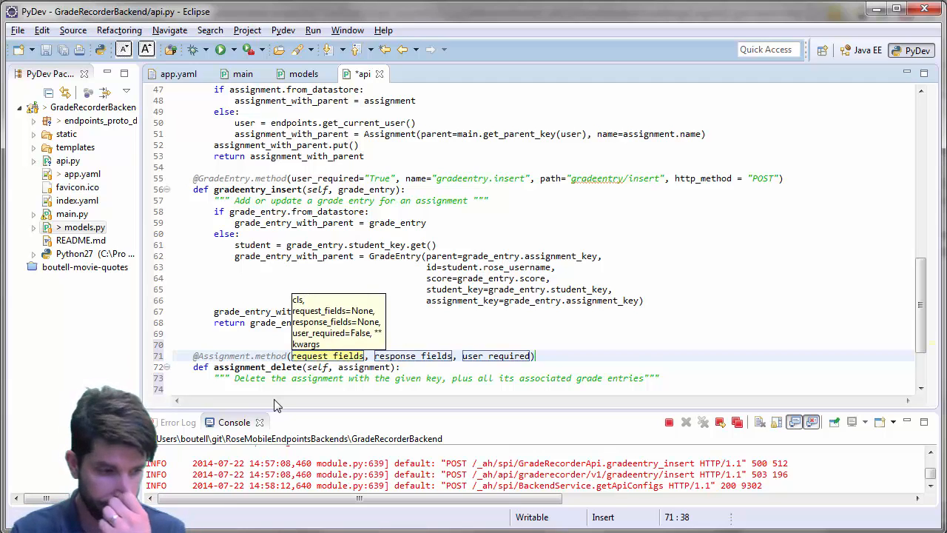
{"action": "double_click", "coordinate": [394, 356]}
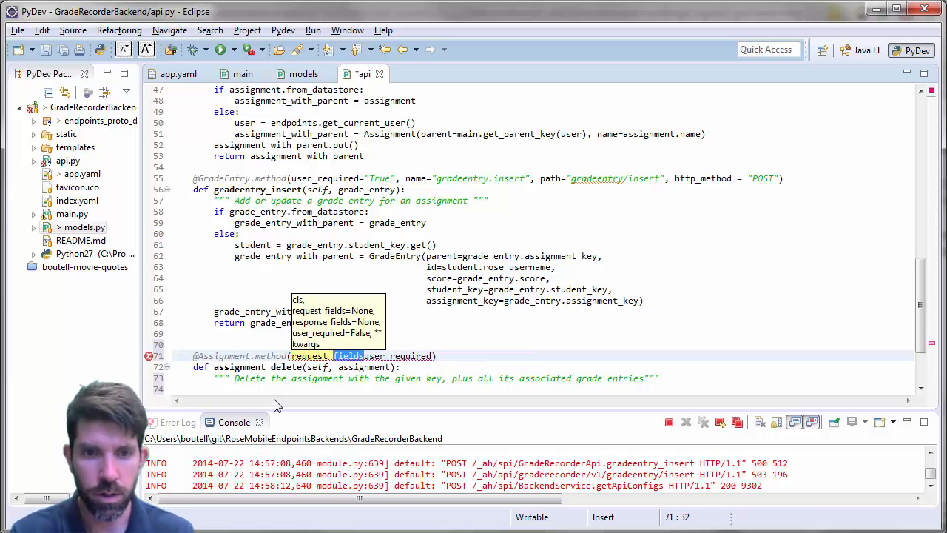
{"action": "type", "text": "user_required)"}
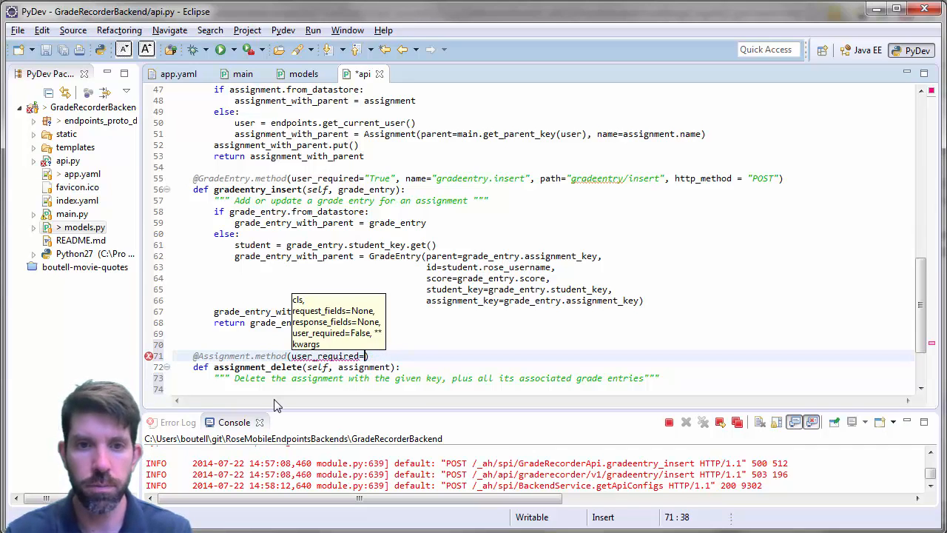
{"action": "type", "text": "True,"}
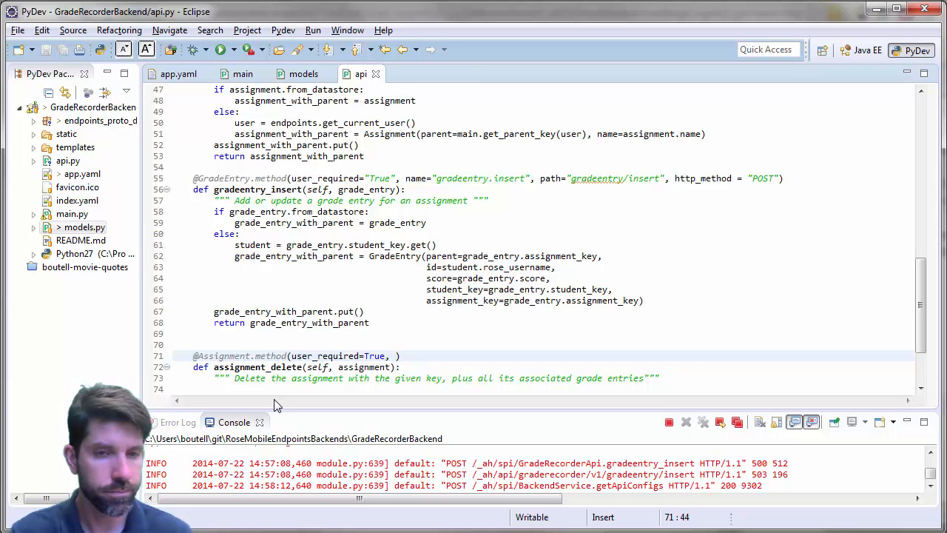
{"action": "type", "text": "request_fields=(\""}
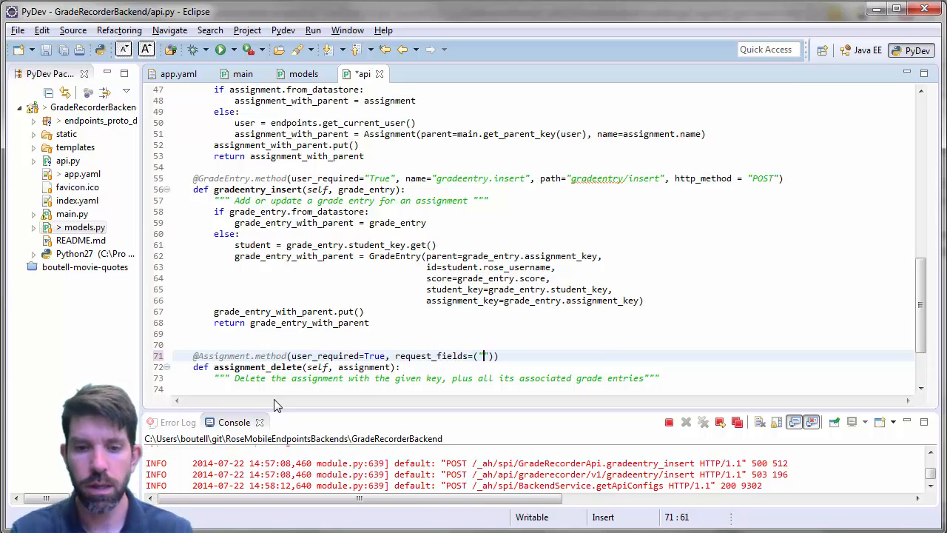
{"action": "type", "text": "entityk"}
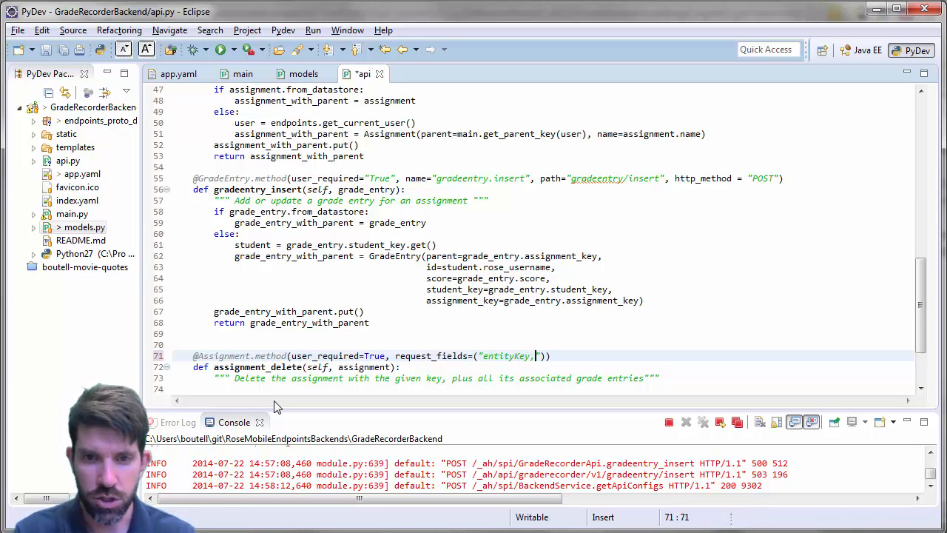
{"action": "type", "text": ")"}
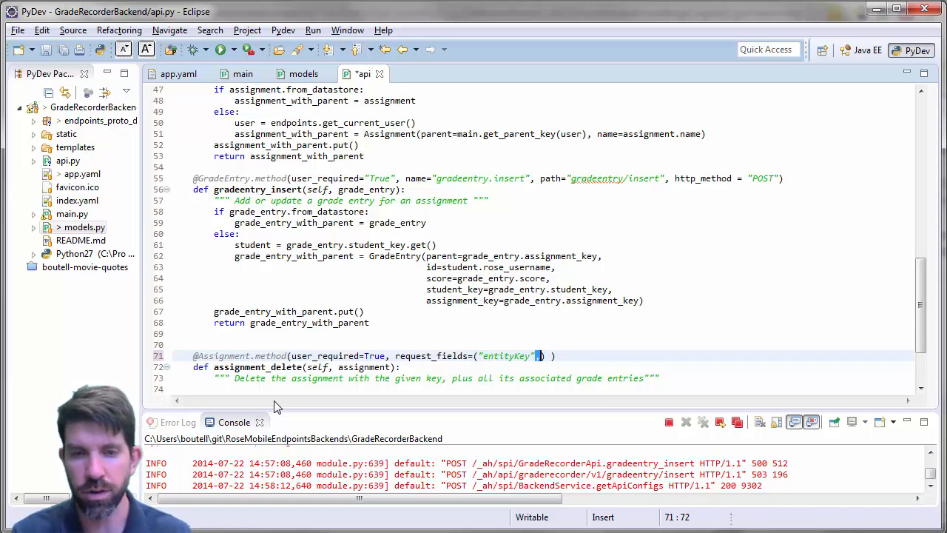
{"action": "type", "text": ","}
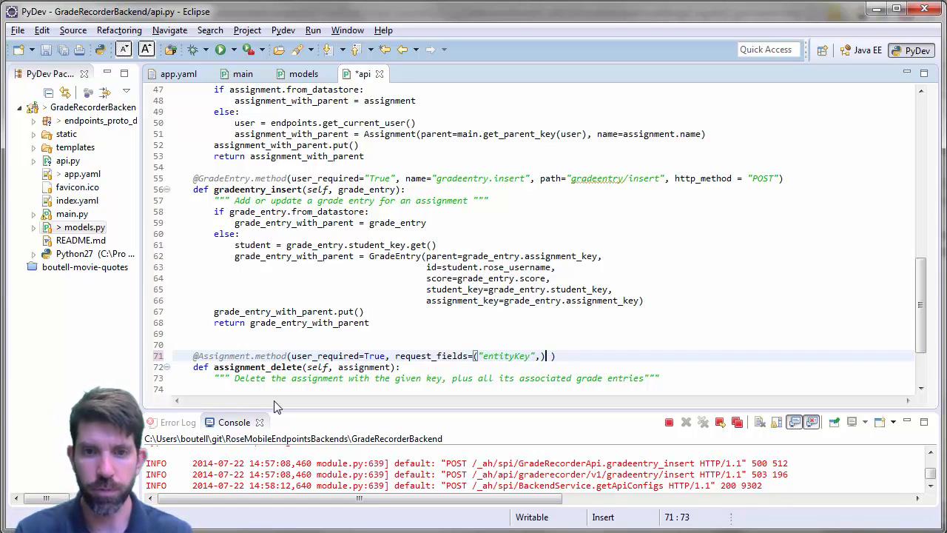
Add name "assignment.delete", path "assignment/delete/{entityKey}" and http_method "DELETE" to the decorator.
{"action": "key", "text": "Return"}
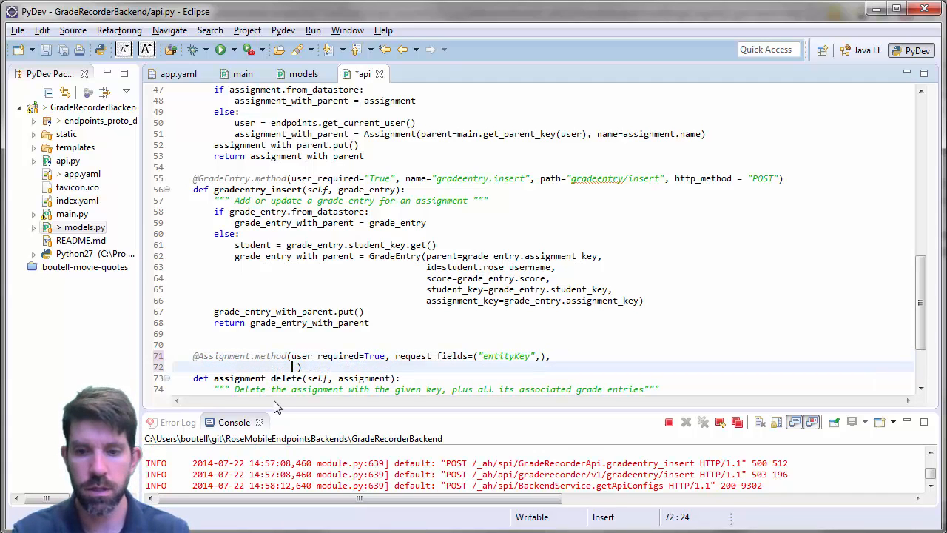
{"action": "type", "text": "name="}
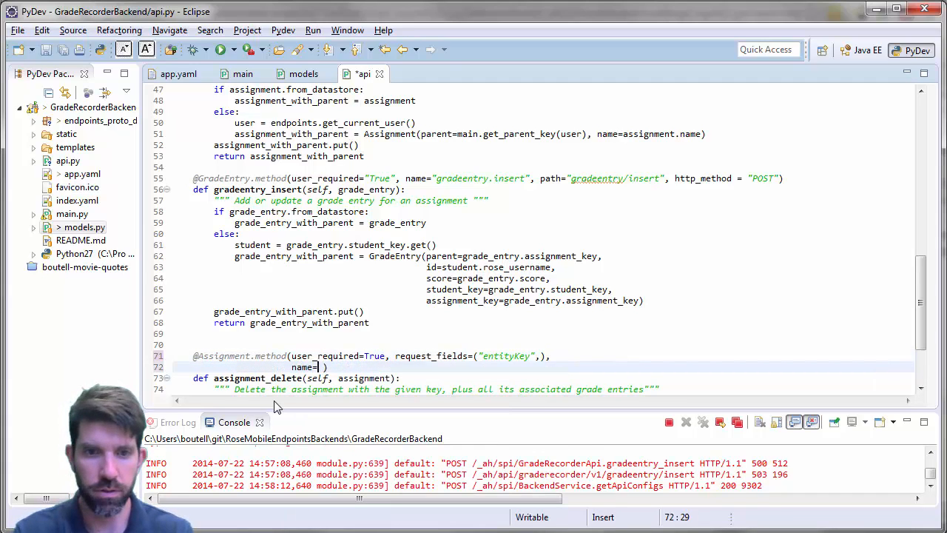
{"action": "type", "text": "assignment.delete\","}
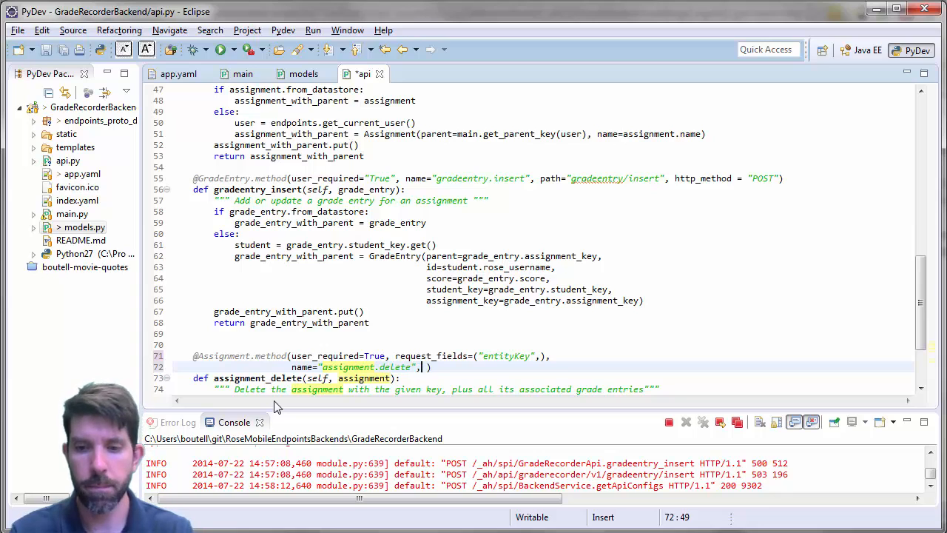
{"action": "type", "text": "path"}
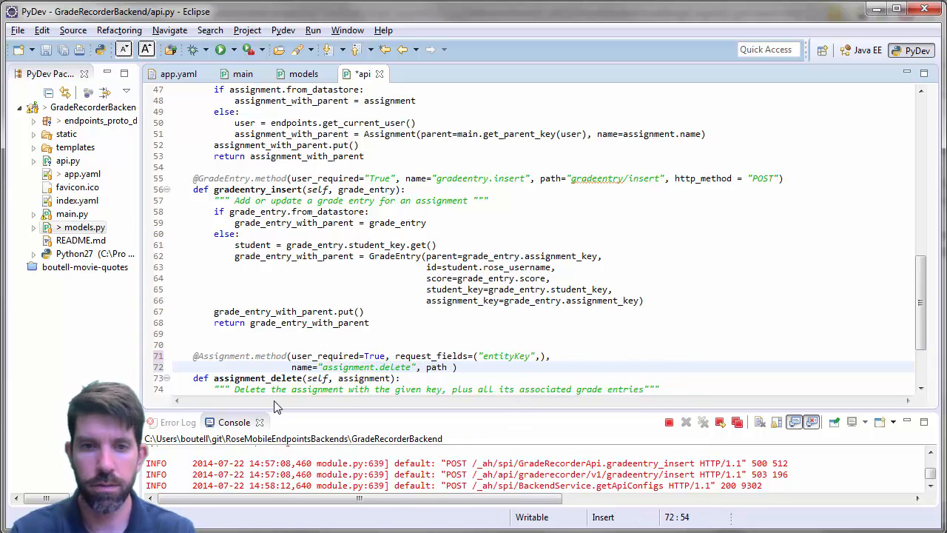
{"action": "type", "text": "="}
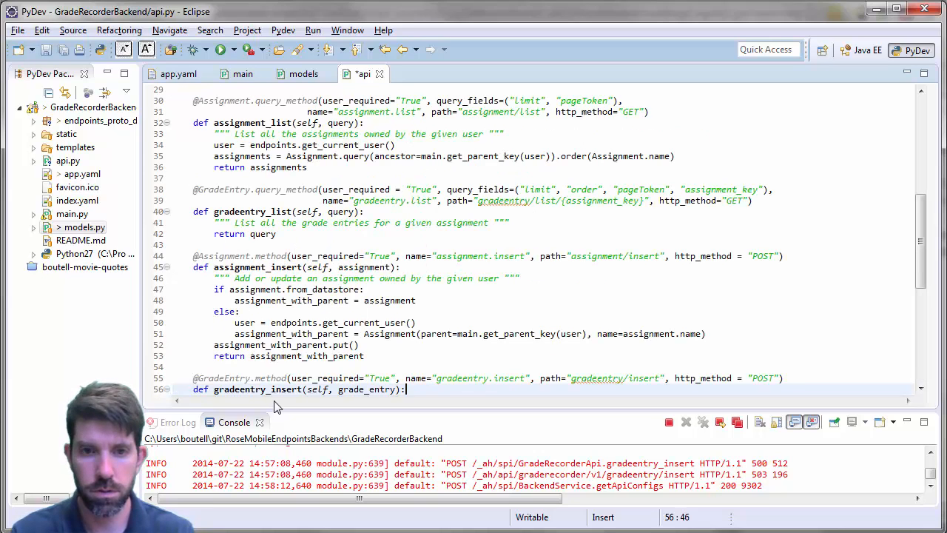
{"action": "scroll", "scroll_direction": "down", "scroll_amount": 3}
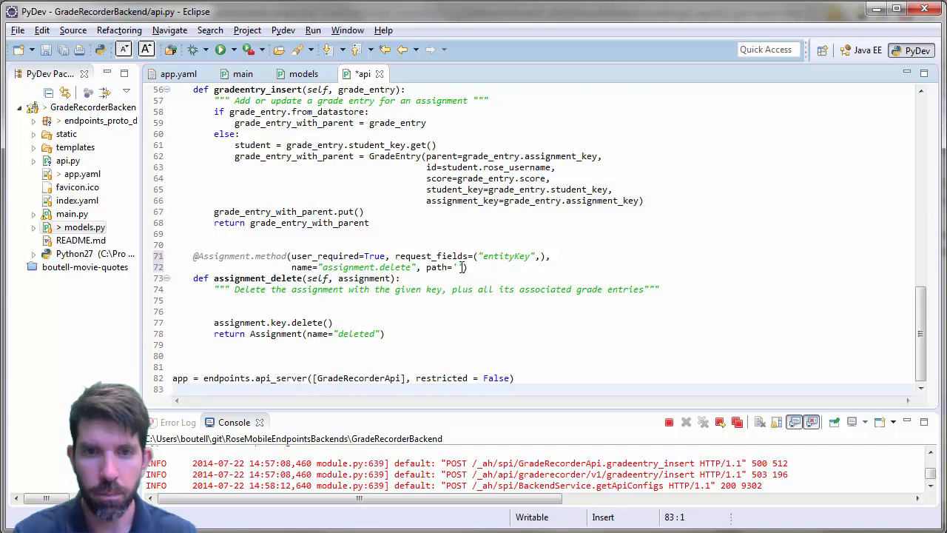
{"action": "left_click", "coordinate": [459, 267]}
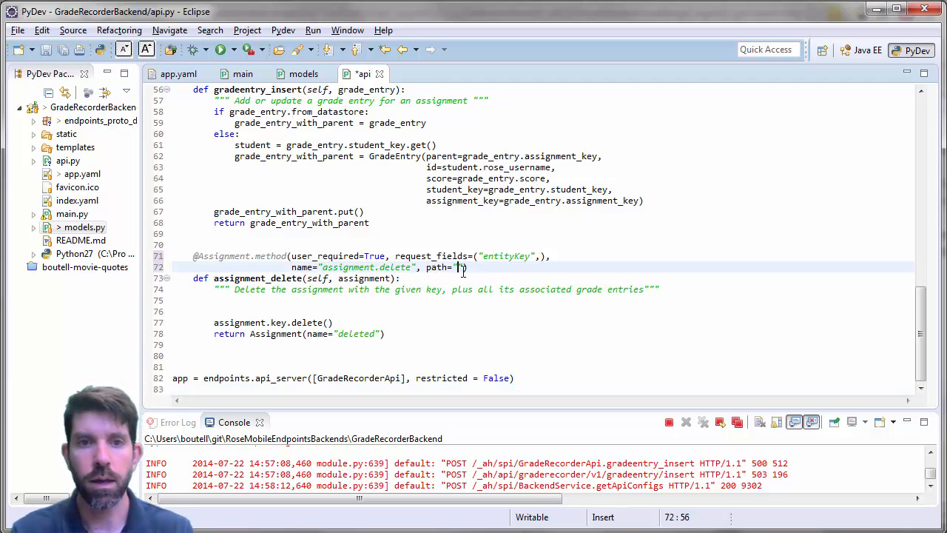
{"action": "type", "text": "assign"}
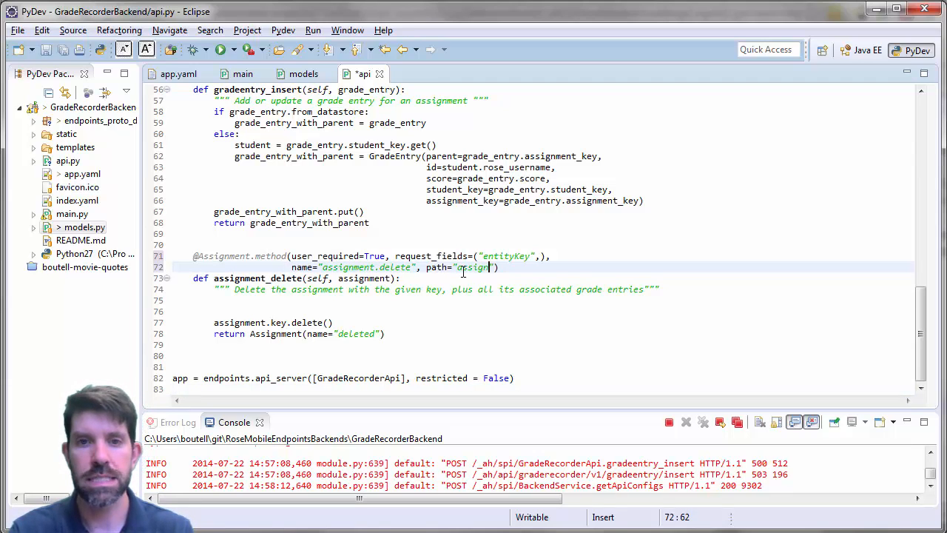
{"action": "type", "text": "ment/delete/"}
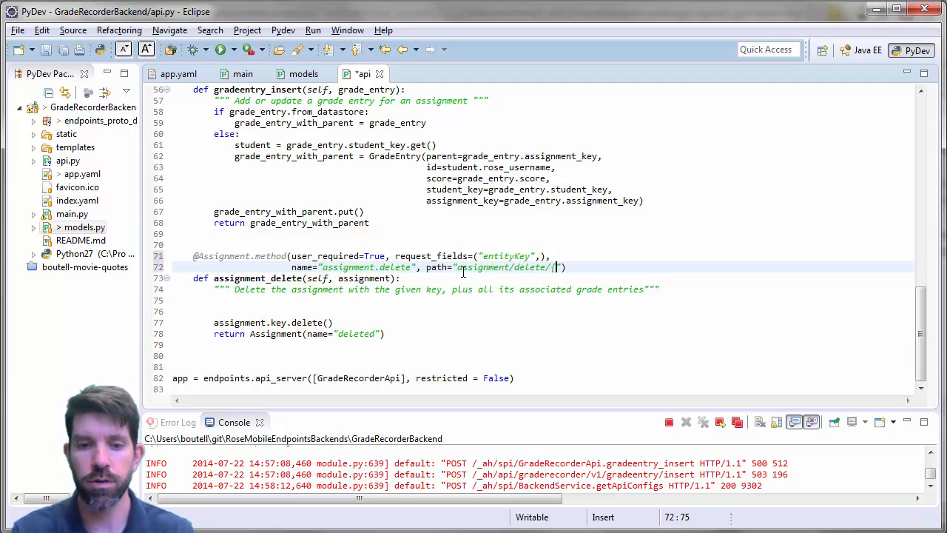
{"action": "type", "text": "{entityKey"}
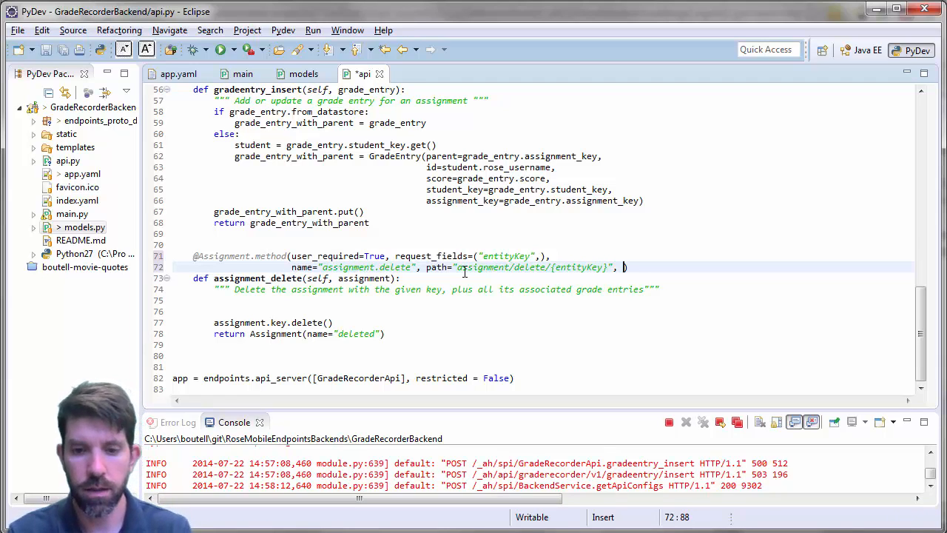
{"action": "type", "text": "http_method"}
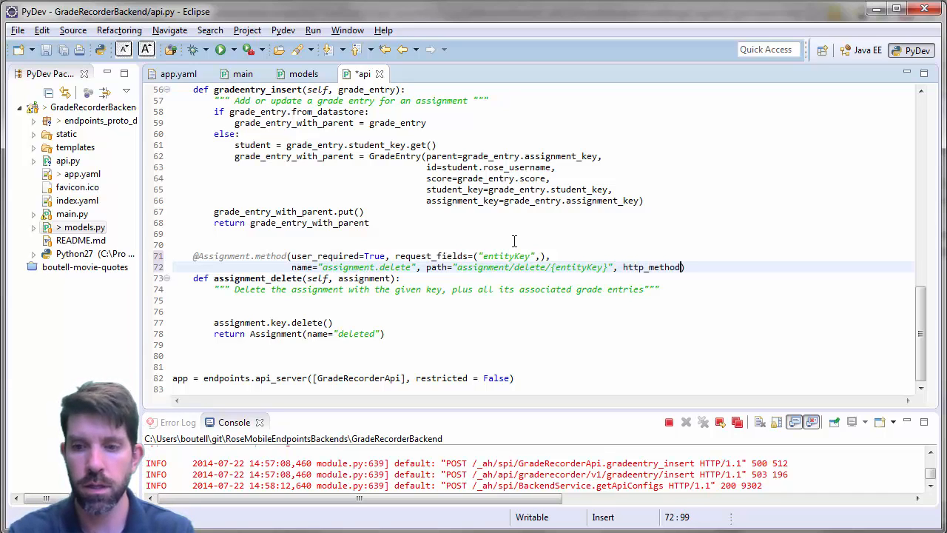
{"action": "type", "text": "De"}
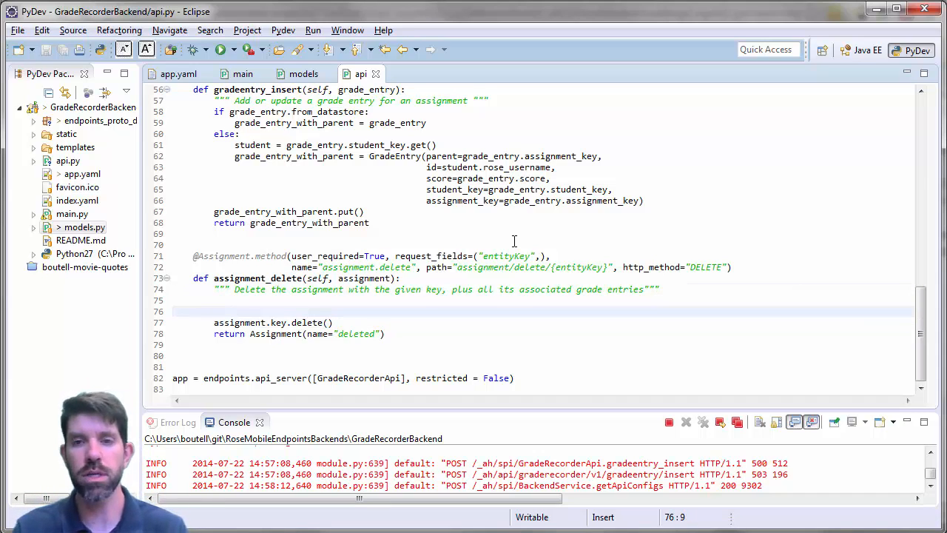
Add children = GradeEntry.query(ancestor=assignment.key) above the assignment key deletion.
{"action": "type", "text": "query"}
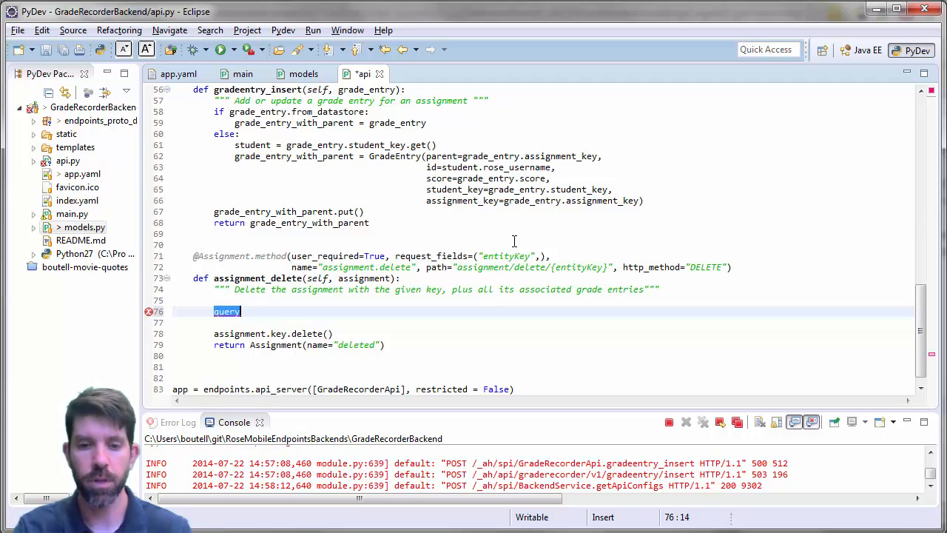
{"action": "type", "text": "GradeEnt"}
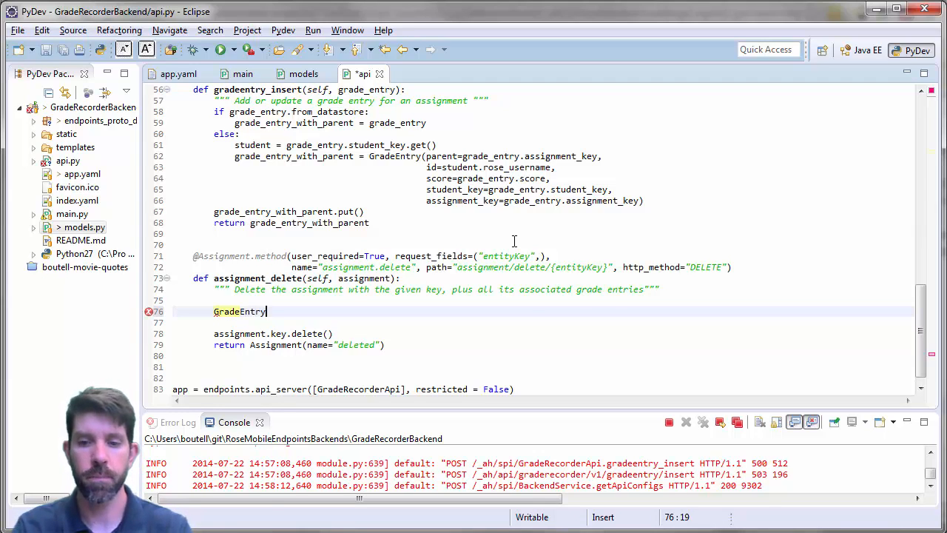
{"action": "type", "text": ".query(ancesto"}
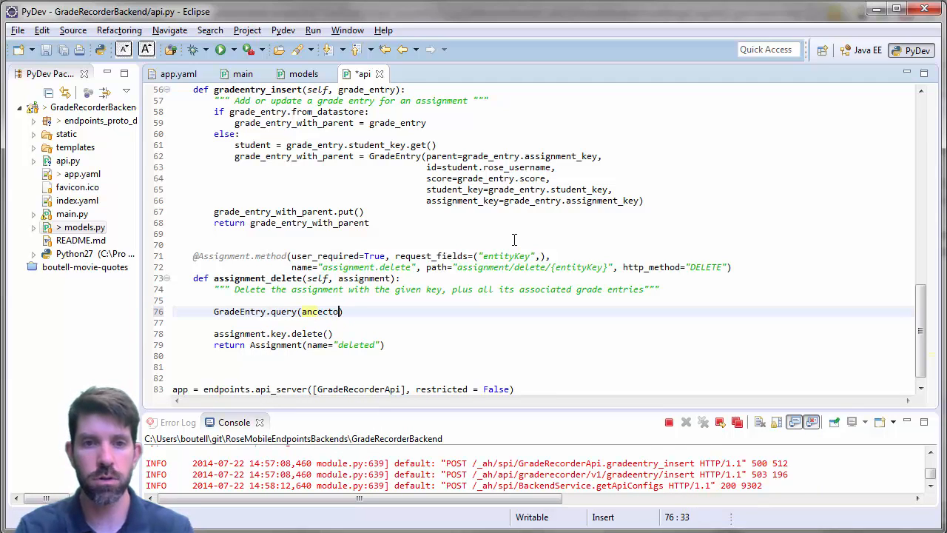
{"action": "type", "text": "s"}
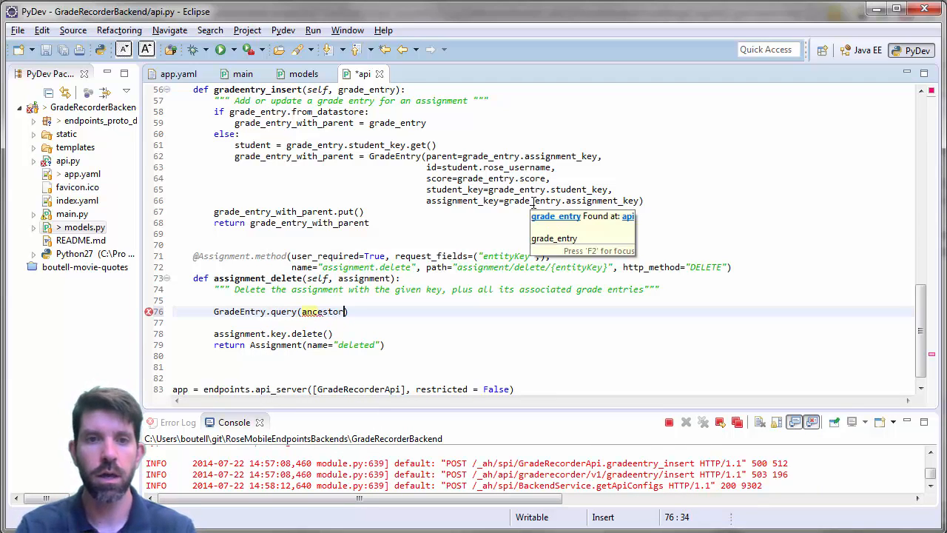
{"action": "type", "text": "="}
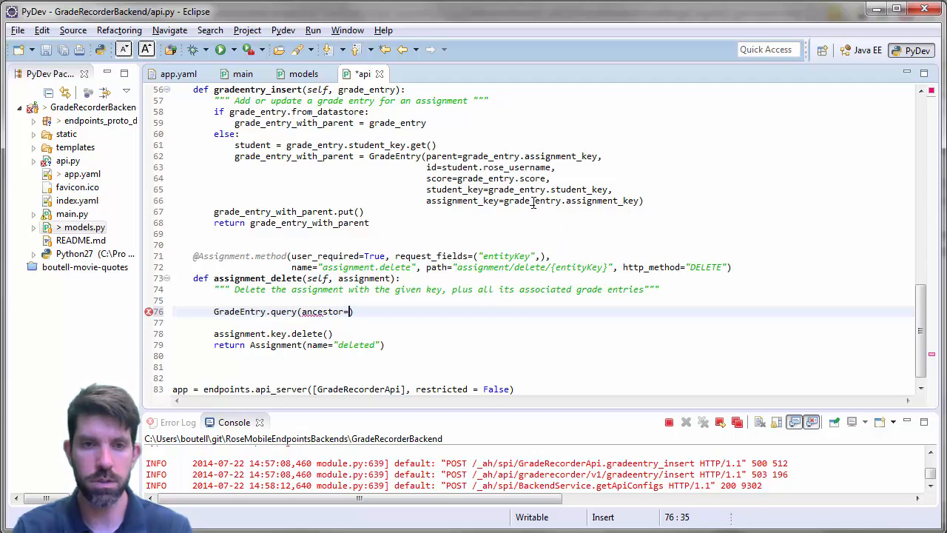
{"action": "type", "text": "assignment.key"}
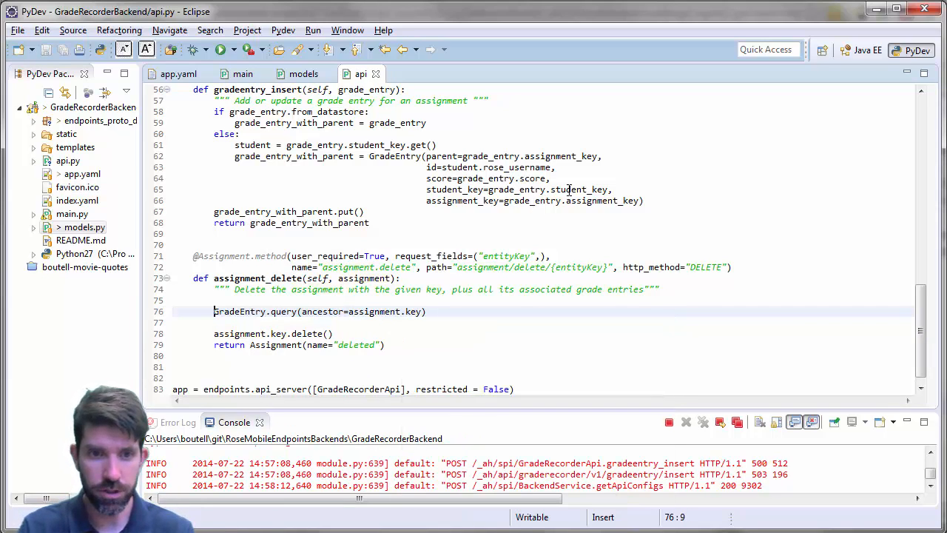
{"action": "double_click", "coordinate": [238, 311]}
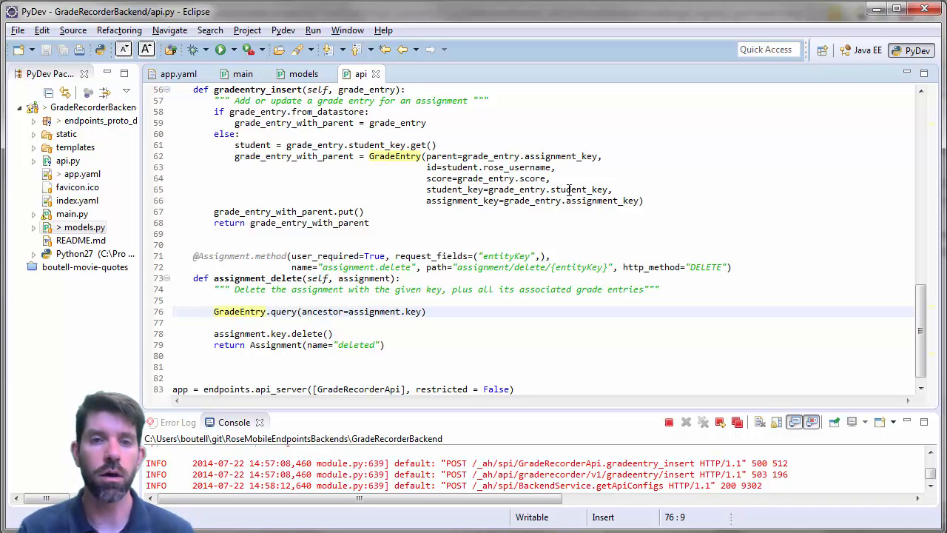
{"action": "type", "text": "children ="}
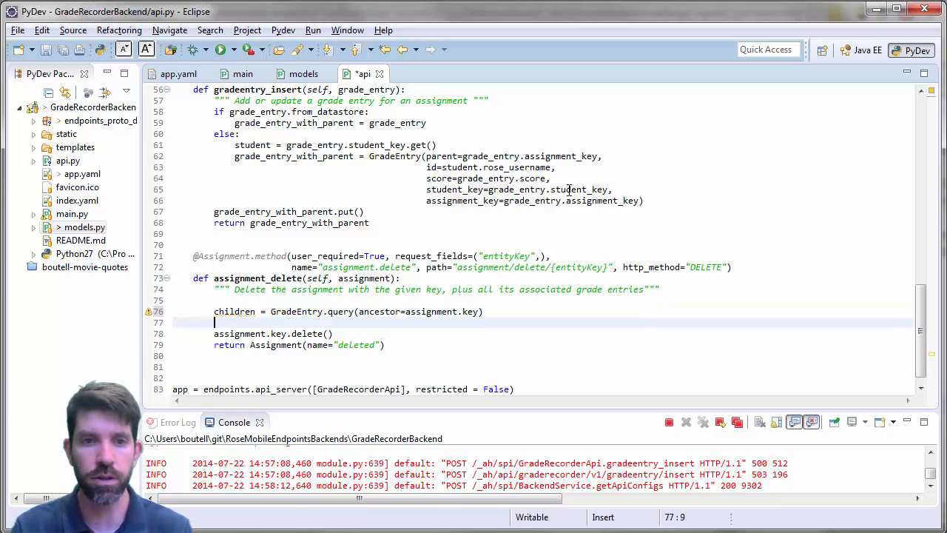
Loop over children deleting each grade_entry.key before the assignment, then save api.py.
{"action": "type", "text": "for"}
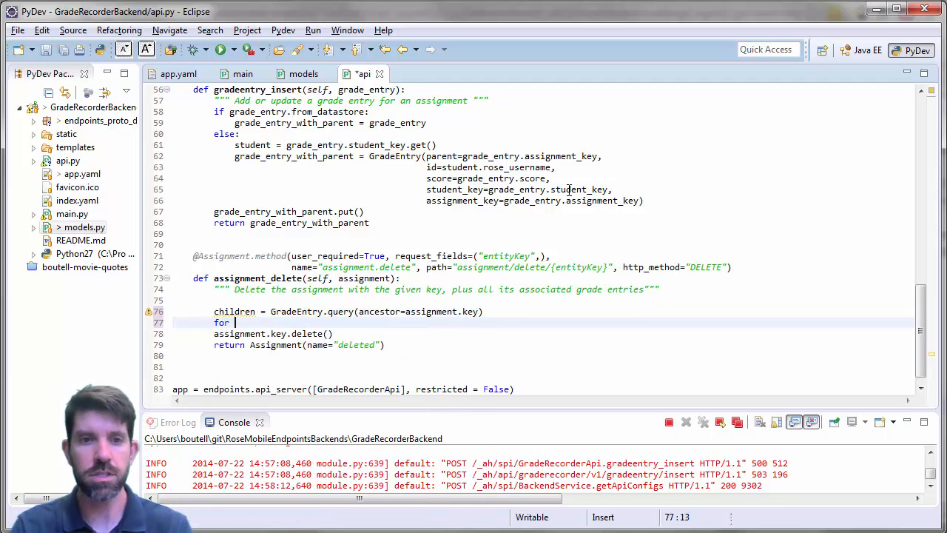
{"action": "key", "text": "BackSpace"}
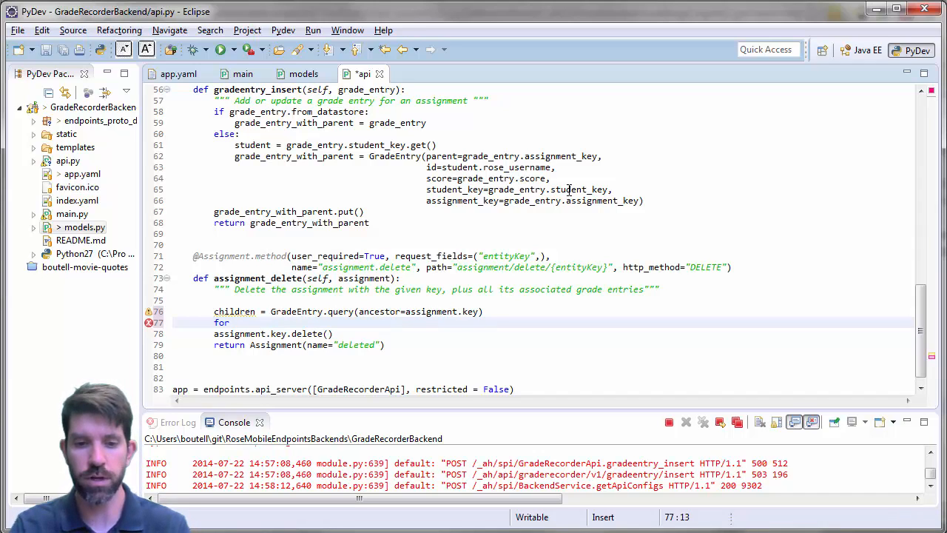
{"action": "type", "text": "grade_entry in"}
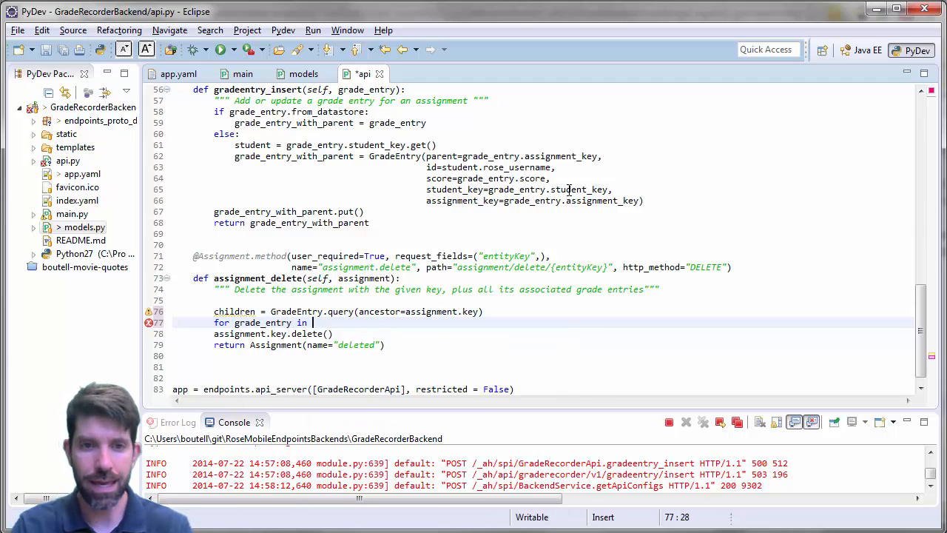
{"action": "type", "text": "children:"}
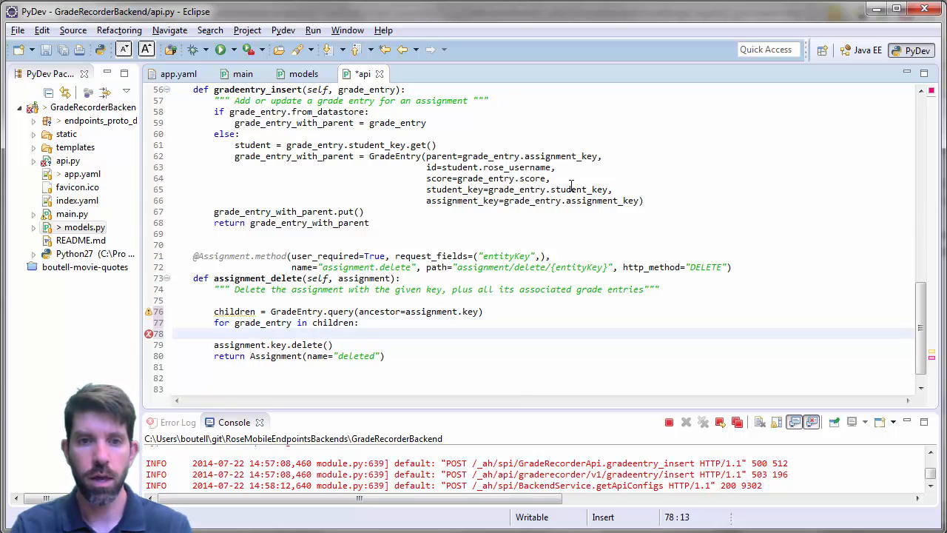
{"action": "type", "text": "grade_entry.key"}
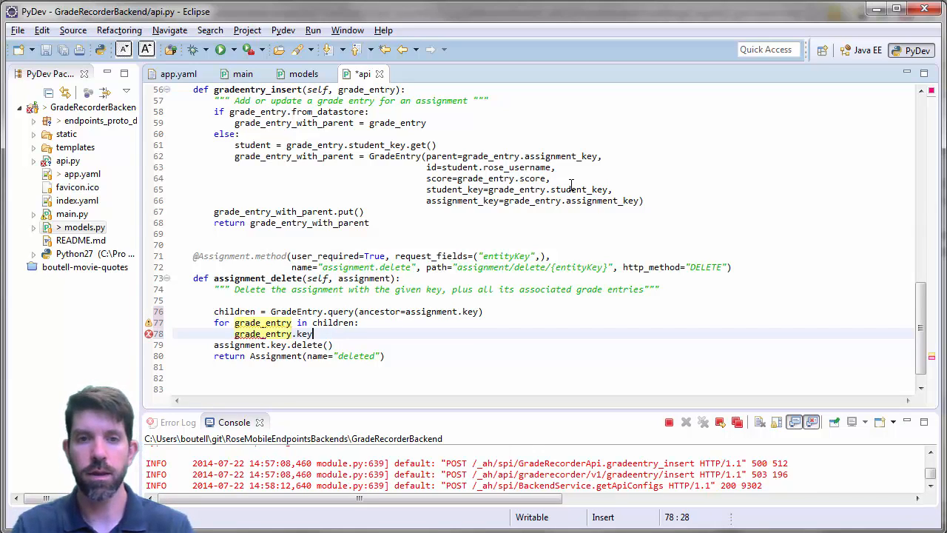
{"action": "type", "text": ".delete()"}
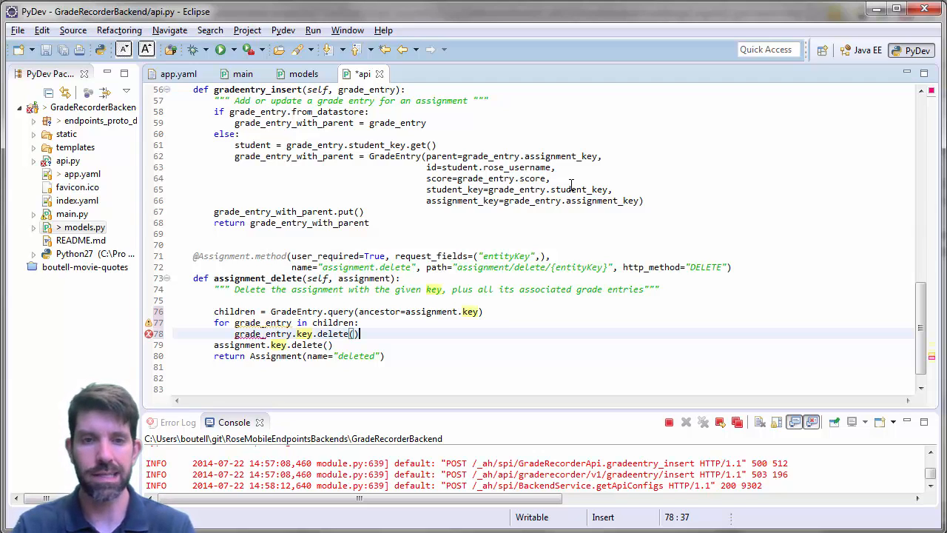
{"action": "key", "text": "ctrl+s"}
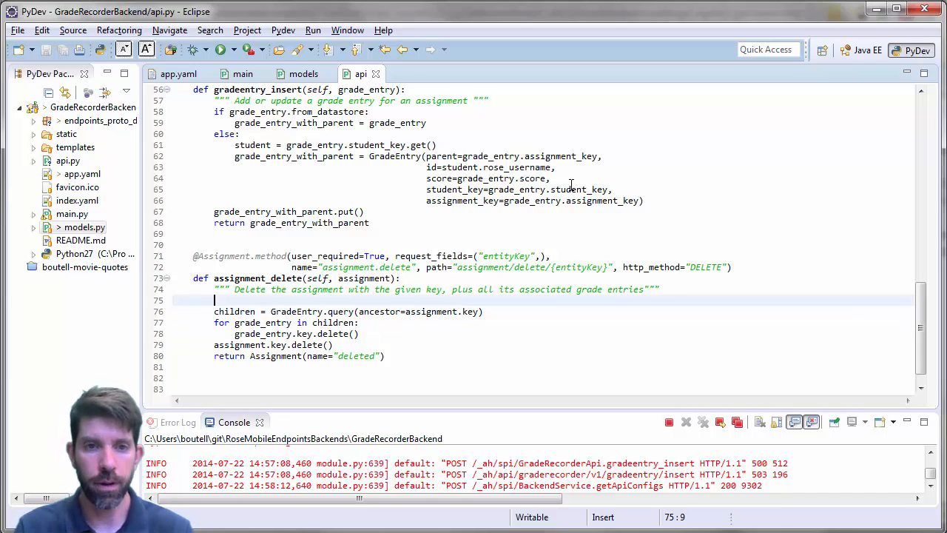
Add an 'if not assignment.from_datastore:' check below the docstring.
{"action": "key", "text": "Return"}
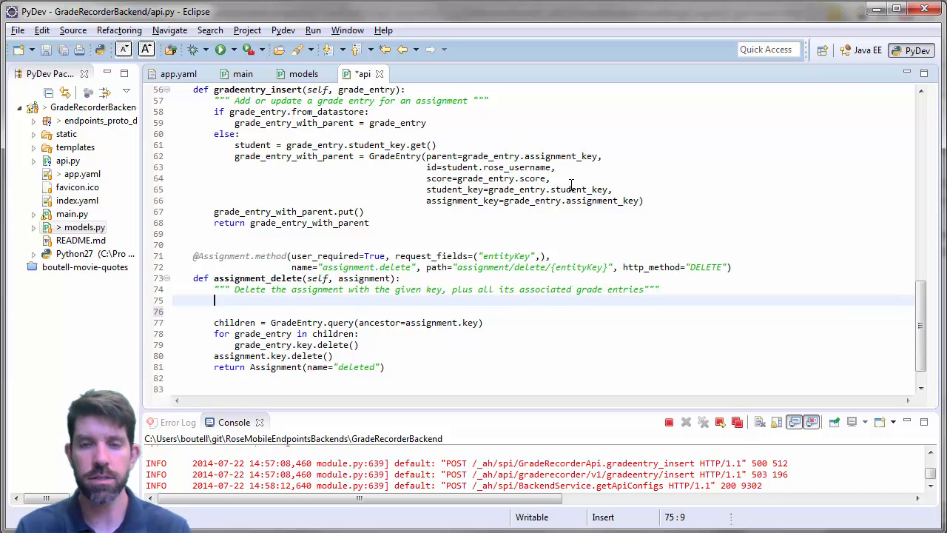
{"action": "left_click", "coordinate": [215, 288]}
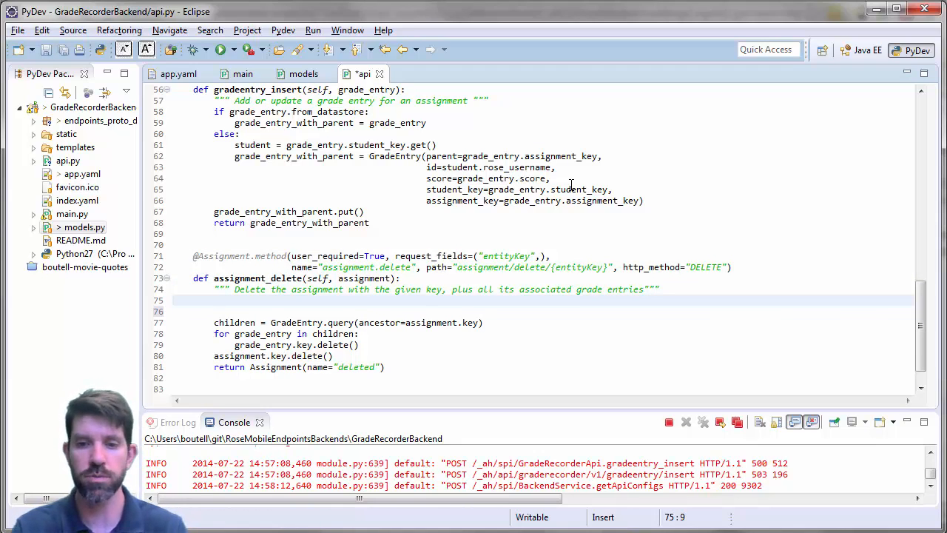
{"action": "type", "text": "if"}
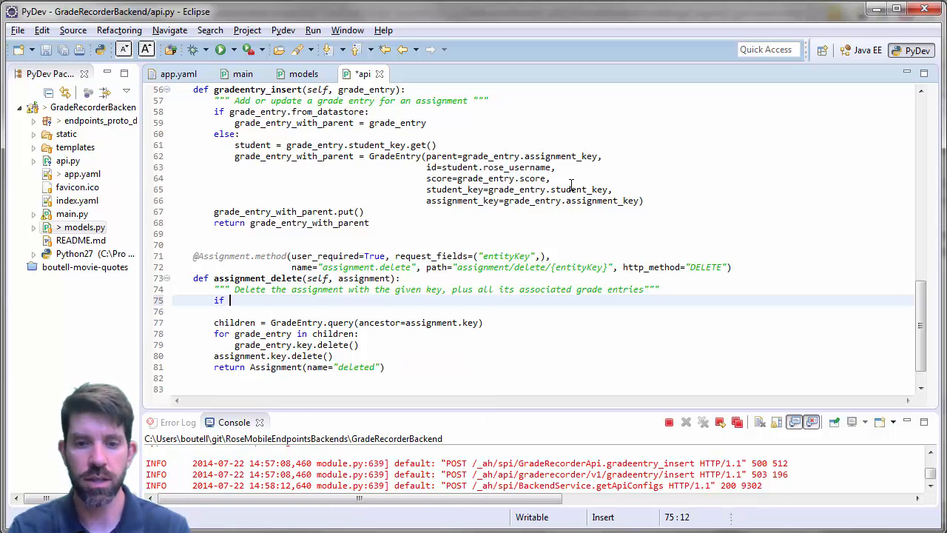
{"action": "type", "text": "assignment"}
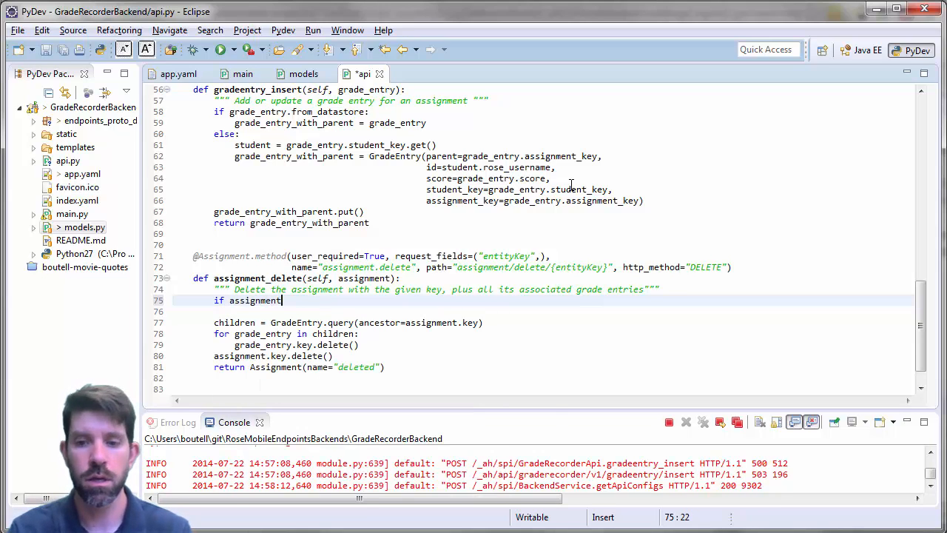
{"action": "type", "text": ".from"}
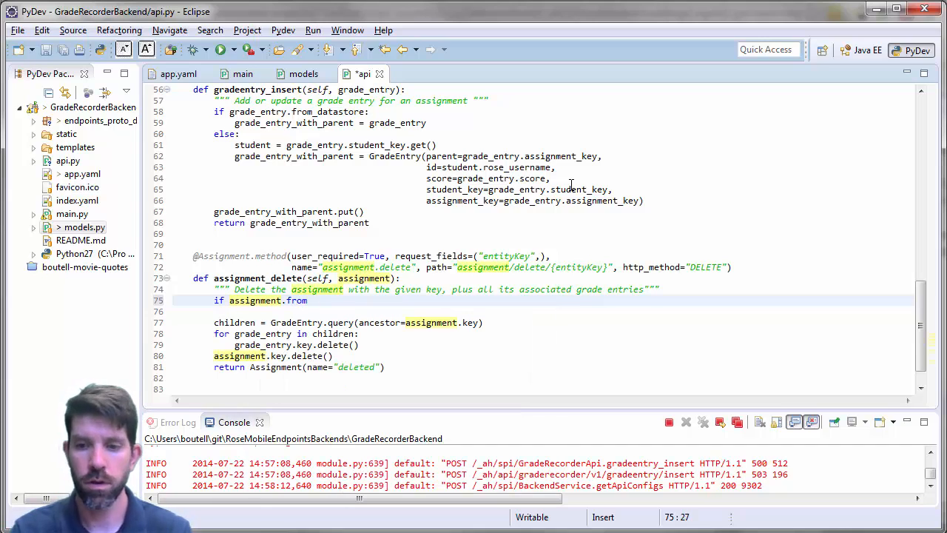
{"action": "type", "text": "_datastore"}
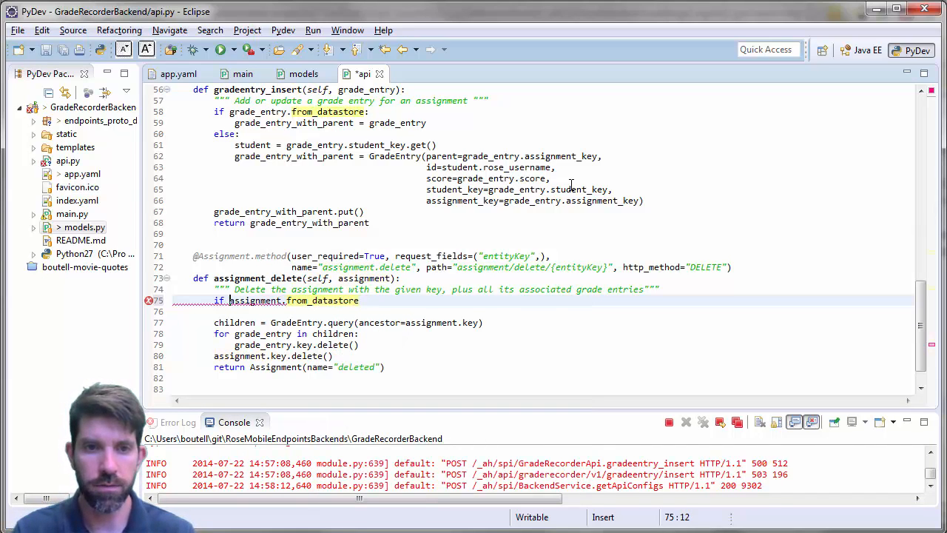
{"action": "type", "text": "not"}
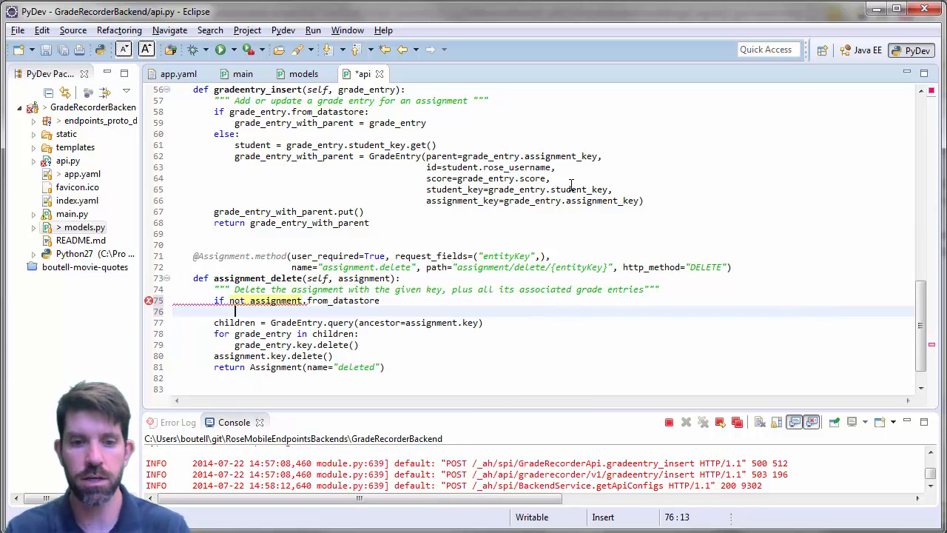
Raise endpoints.NotFoundException("No assignment with this key exists") and inspect the reported error.
{"action": "type", "text": "raise endpoints.NotFoundException(\""}
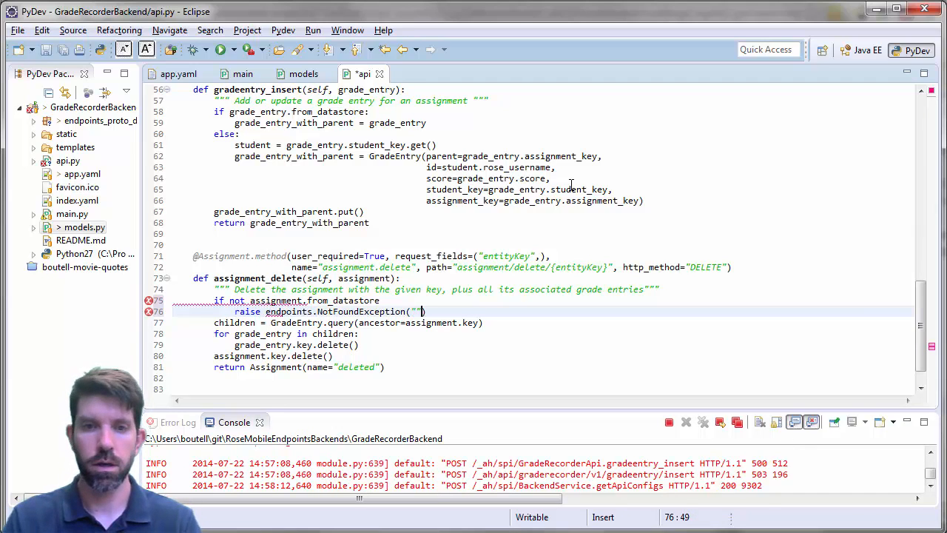
{"action": "type", "text": "No assignment"}
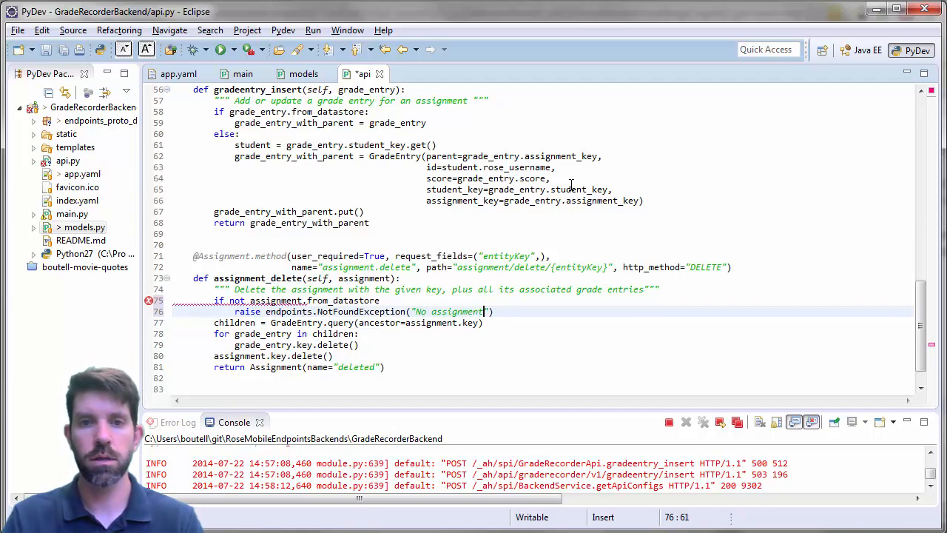
{"action": "type", "text": "with this"}
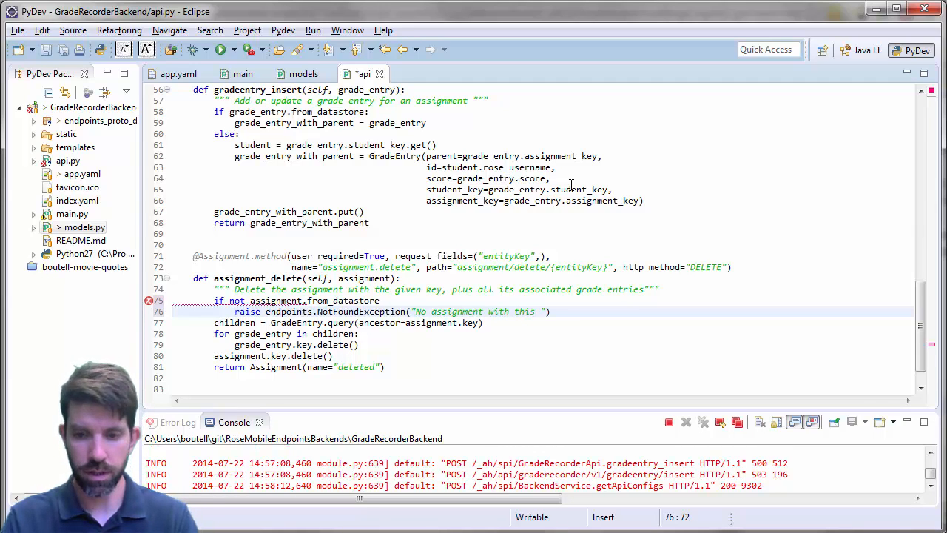
{"action": "type", "text": "key"}
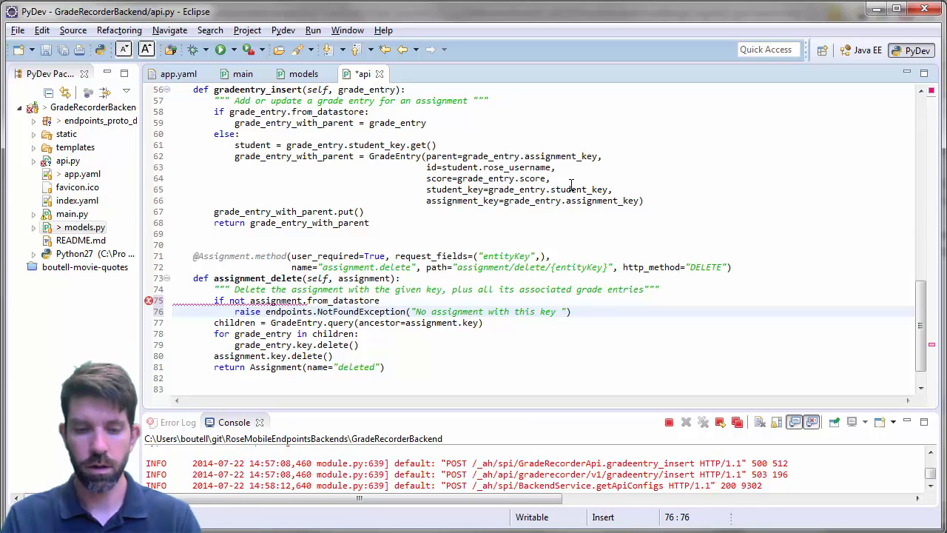
{"action": "type", "text": "exists"}
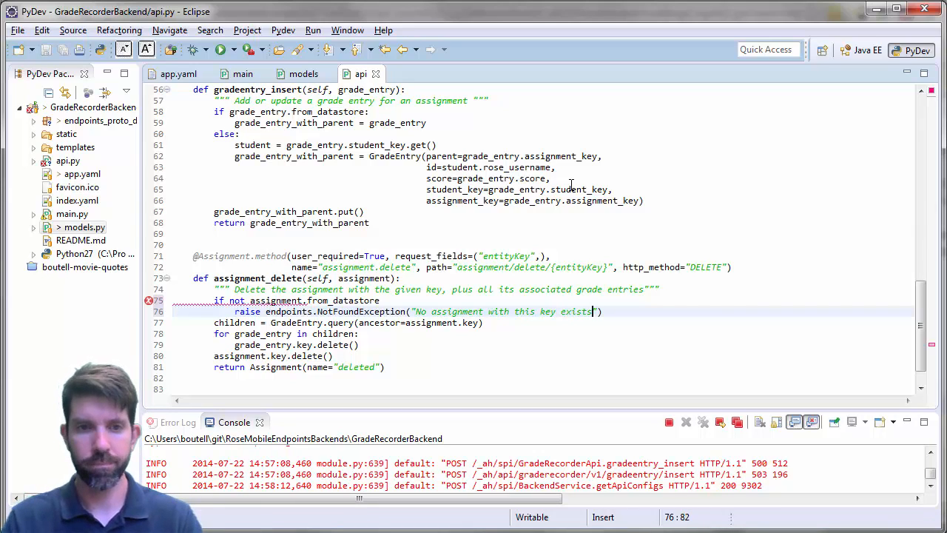
{"action": "left_click", "coordinate": [251, 300]}
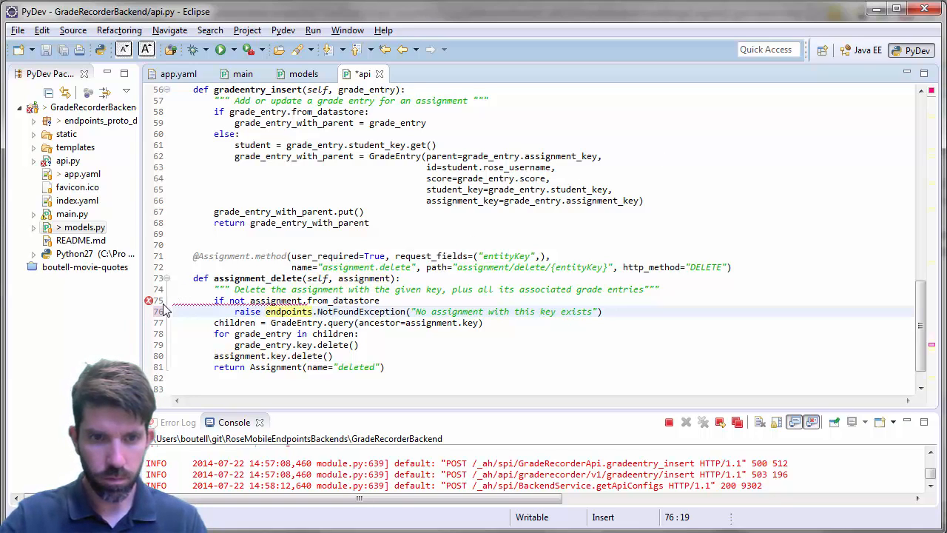
{"action": "left_click", "coordinate": [379, 299]}
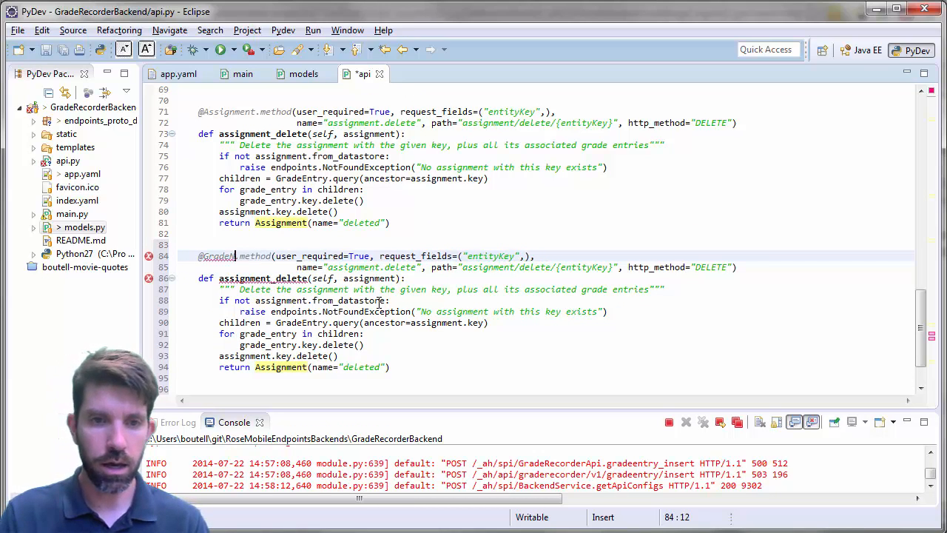
Rename the copied endpoint's name, path, method and parameter to gradeentry/grade_entry.
{"action": "type", "text": "Entry"}
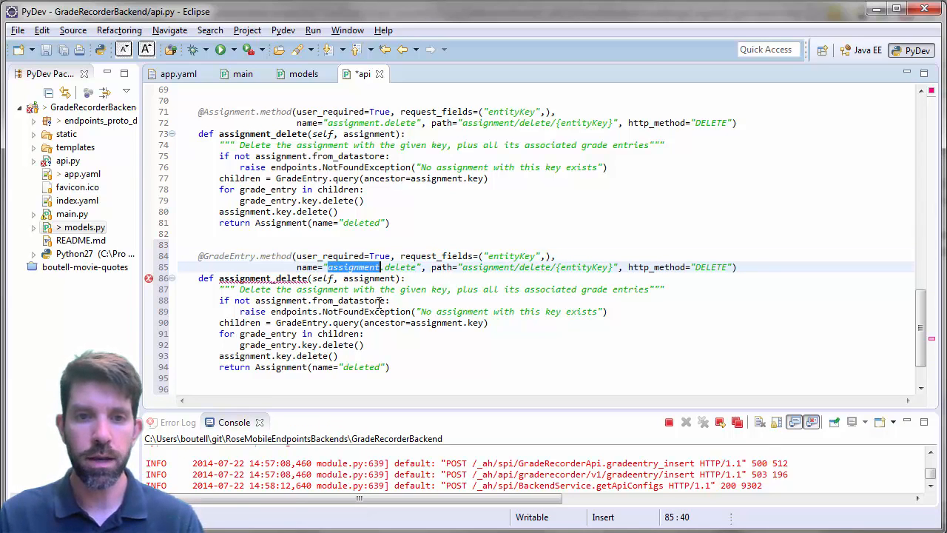
{"action": "type", "text": "gradeentry"}
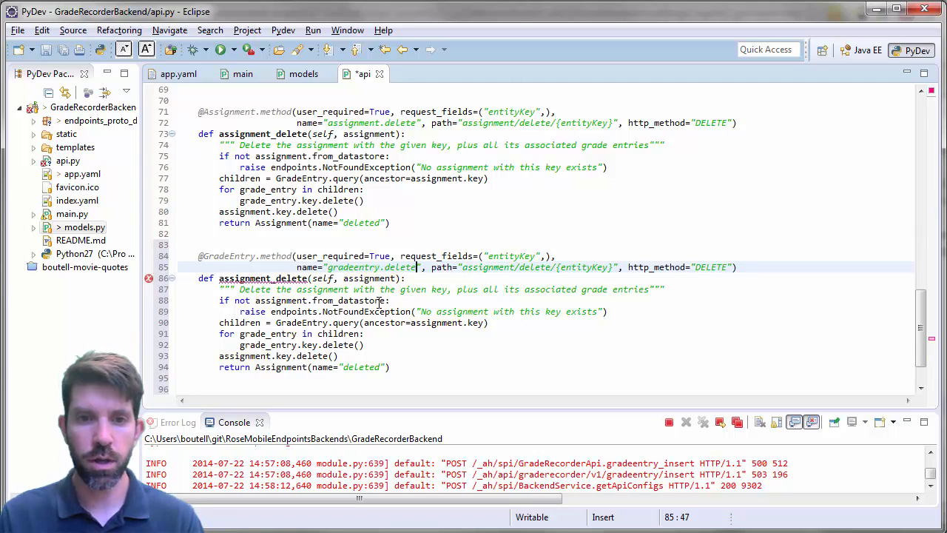
{"action": "double_click", "coordinate": [487, 267]}
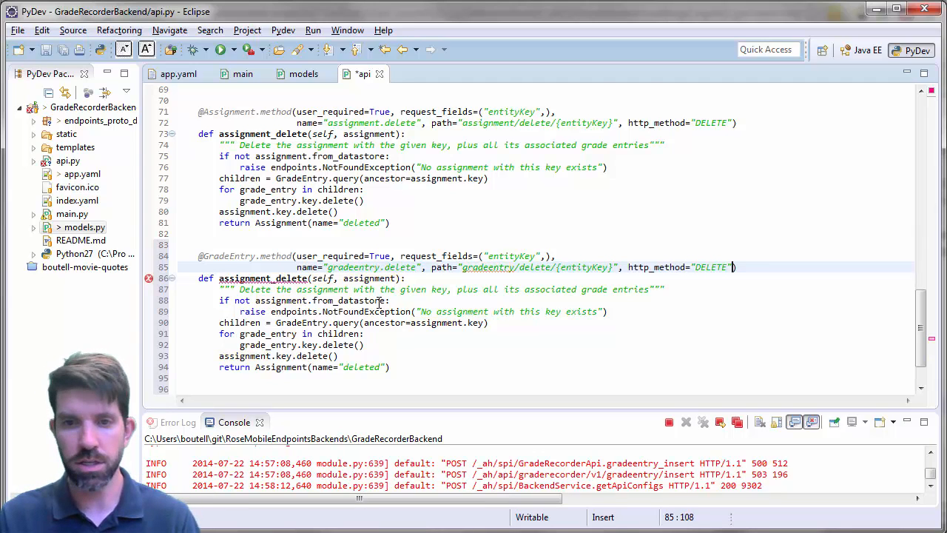
{"action": "double_click", "coordinate": [245, 277]}
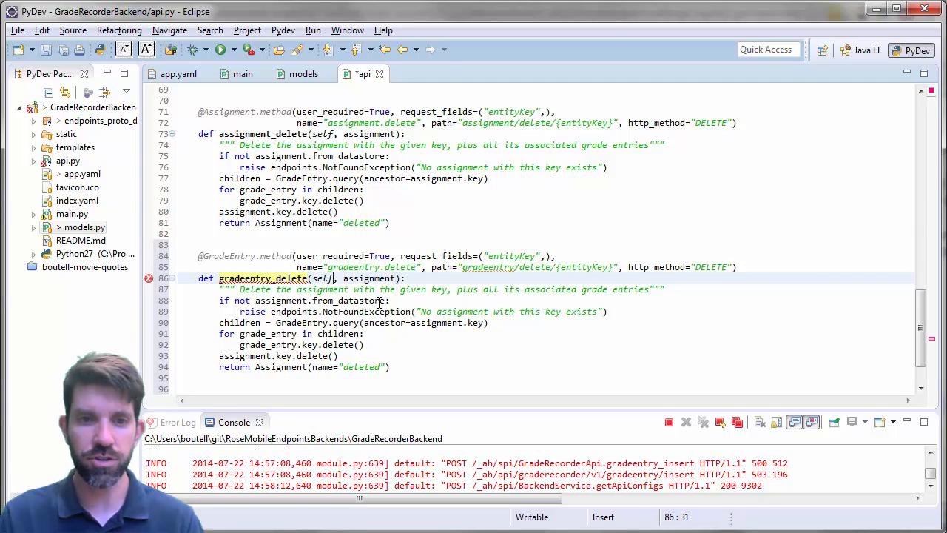
{"action": "type", "text": "grade_e"}
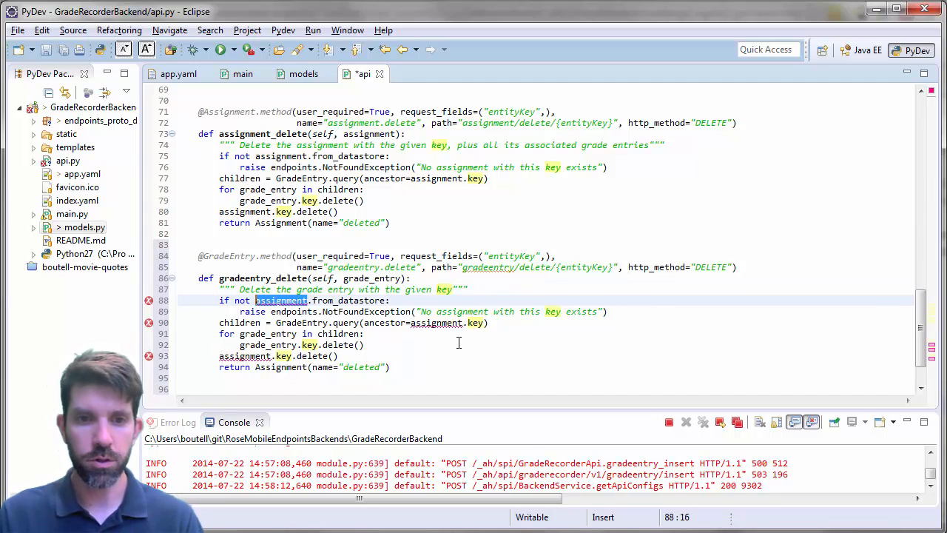
{"action": "type", "text": "grade_entry"}
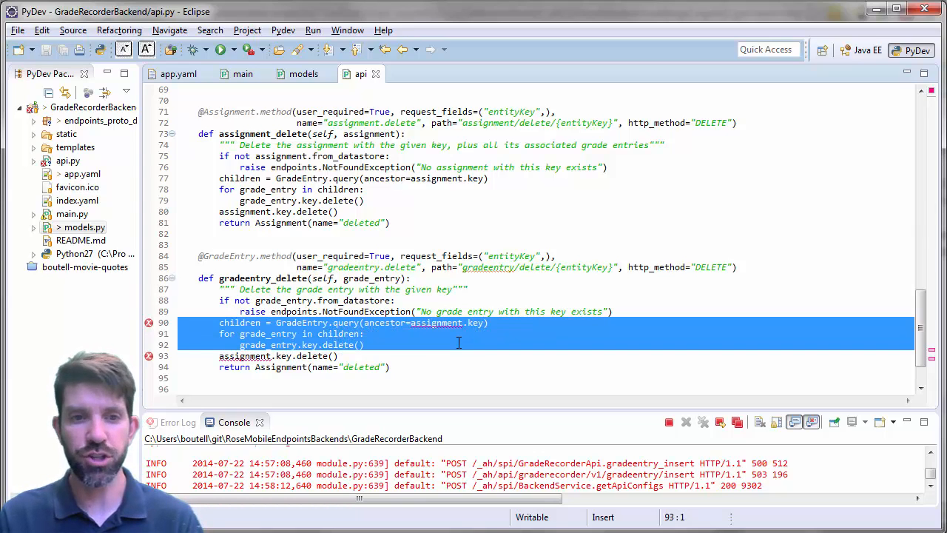
Drop the children loop, delete grade_entry.key, return GradeEntry(score=-1), and save.
{"action": "key", "text": "Delete"}
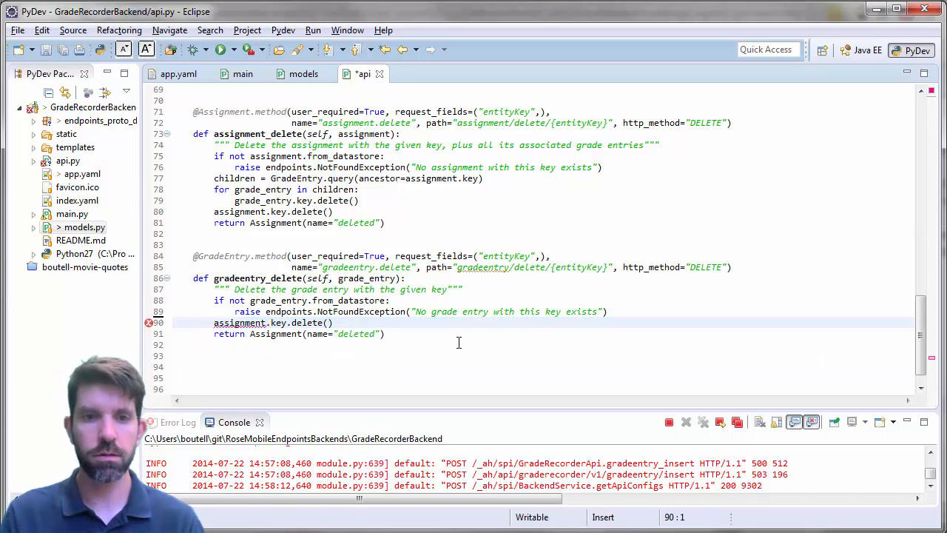
{"action": "double_click", "coordinate": [240, 323]}
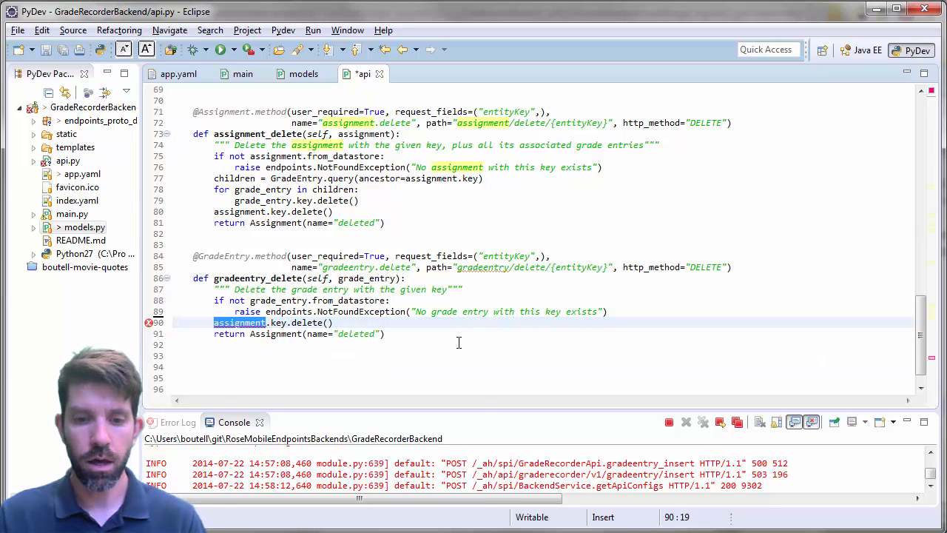
{"action": "type", "text": "grade_entry"}
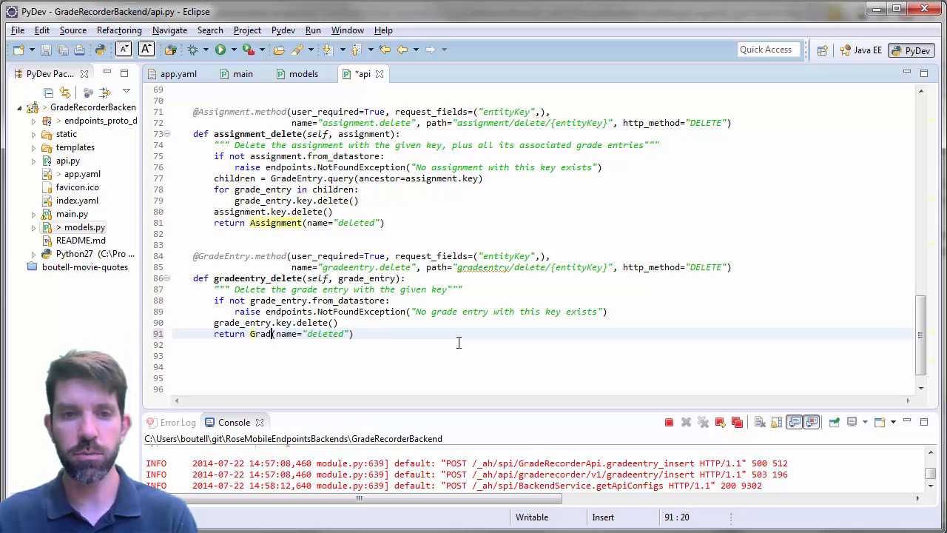
{"action": "type", "text": "eNet"}
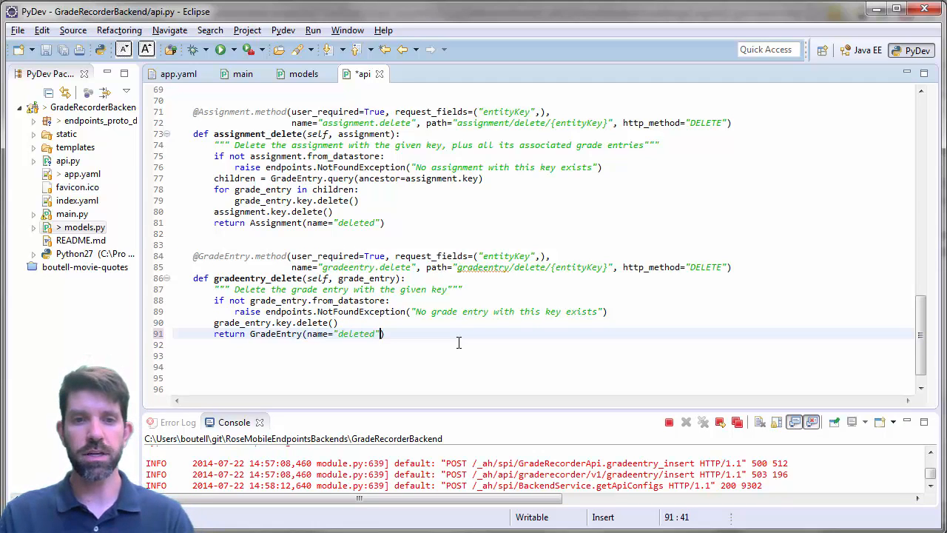
{"action": "double_click", "coordinate": [355, 333]}
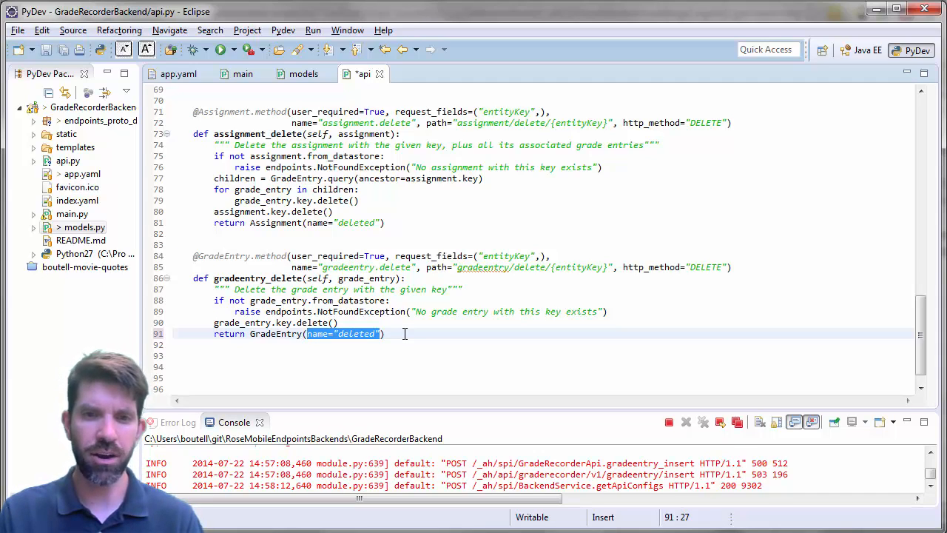
{"action": "key", "text": "Delete"}
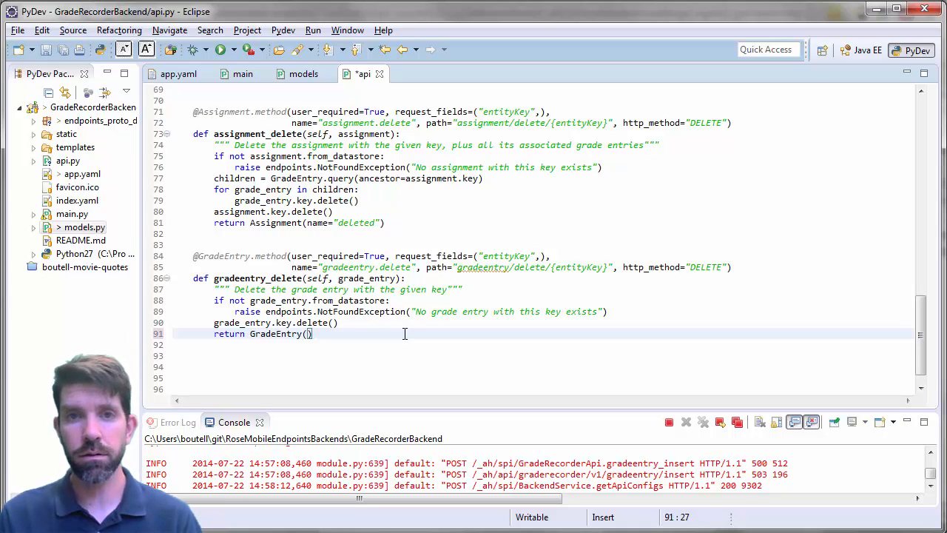
{"action": "type", "text": "sco"}
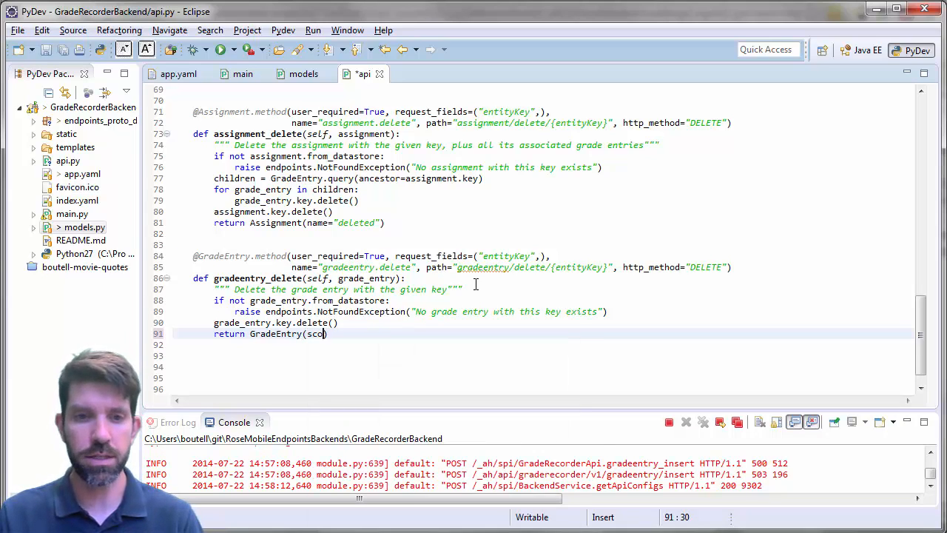
{"action": "type", "text": "re=-1"}
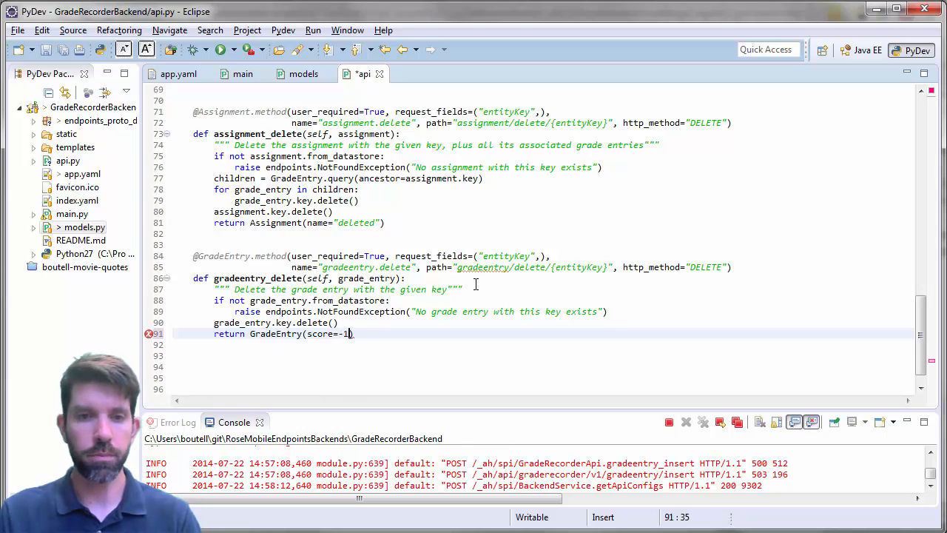
{"action": "key", "text": "ctrl+s"}
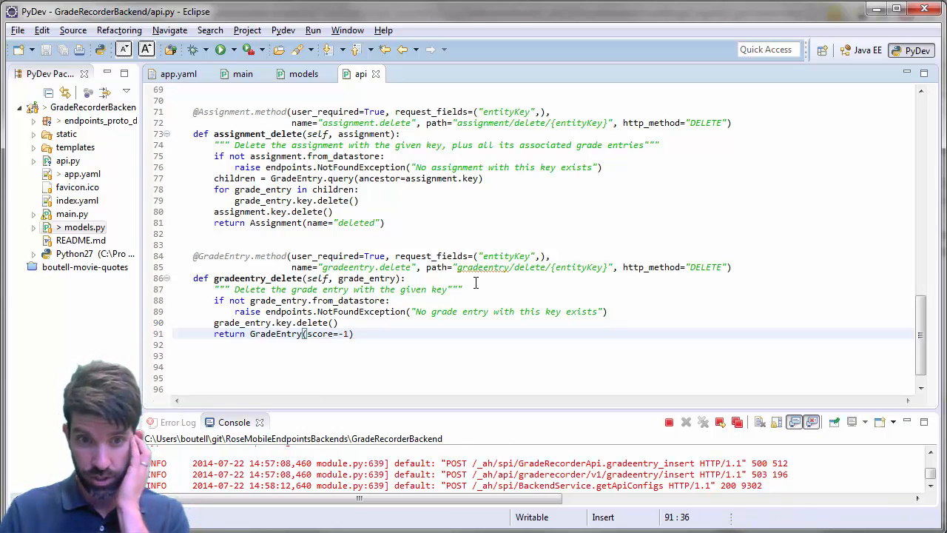
{"action": "double_click", "coordinate": [344, 333]}
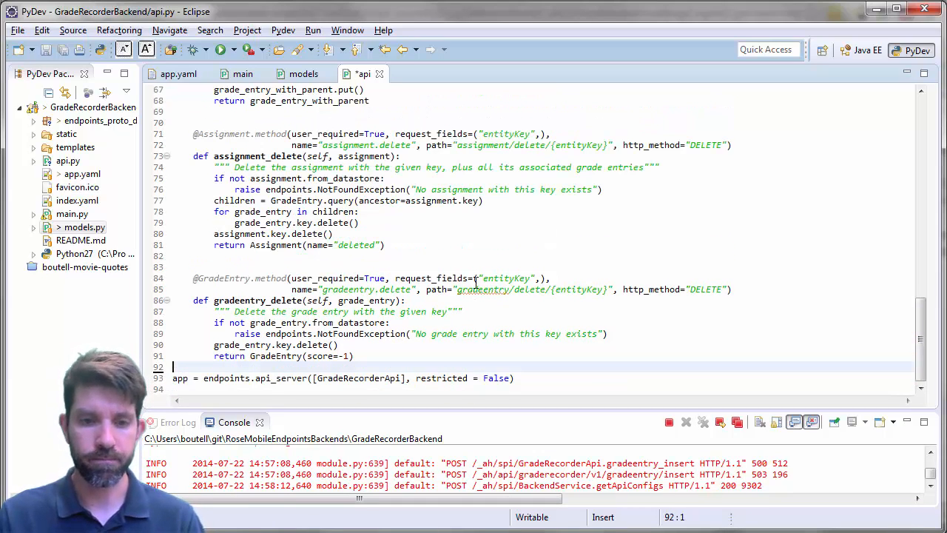
{"action": "key", "text": "ctrl+s"}
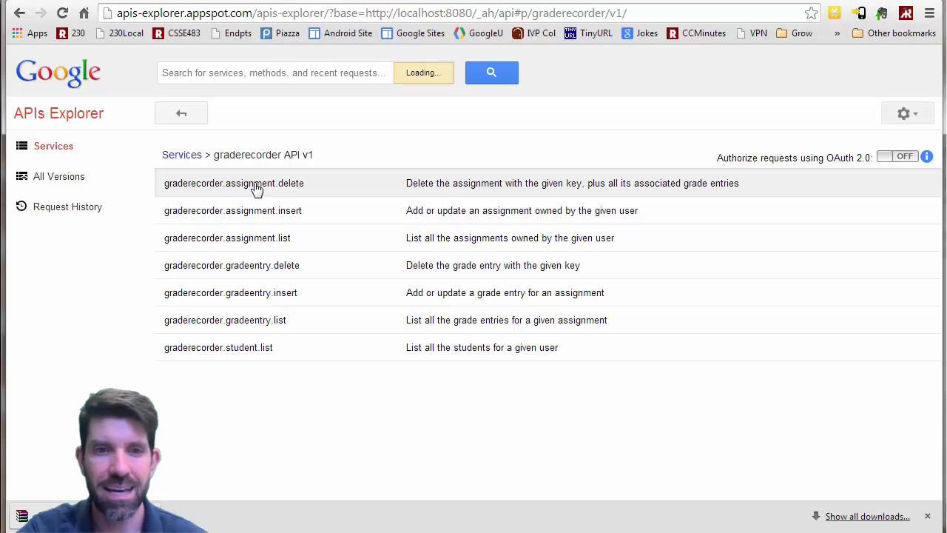
Run an OAuth-authorized assignment.list returning HW 1–3 and select HW 1's entity key.
{"action": "left_click", "coordinate": [233, 182]}
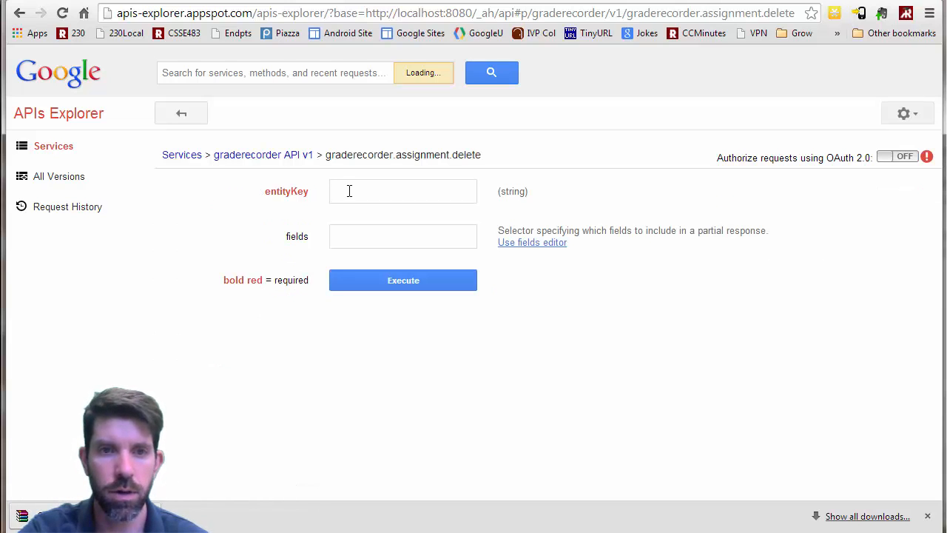
{"action": "left_click", "coordinate": [181, 112]}
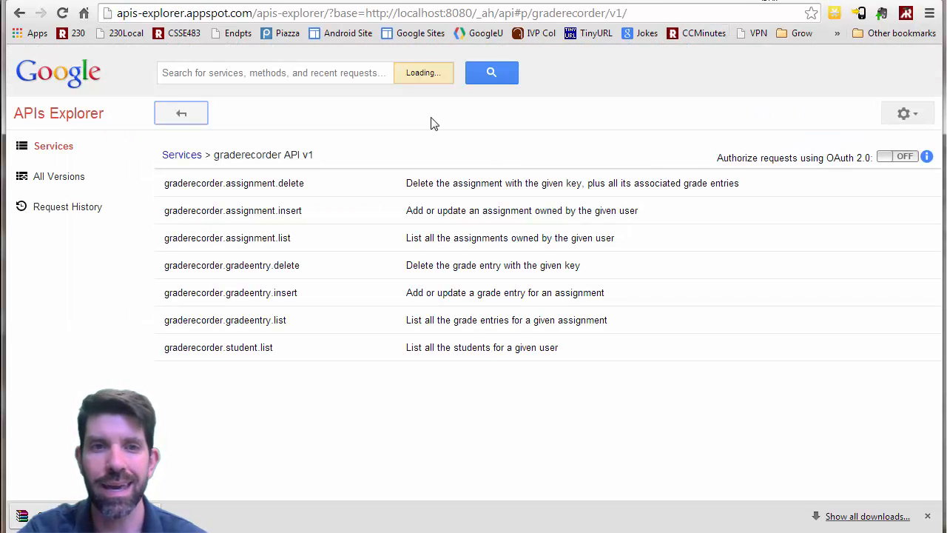
{"action": "left_click", "coordinate": [227, 238]}
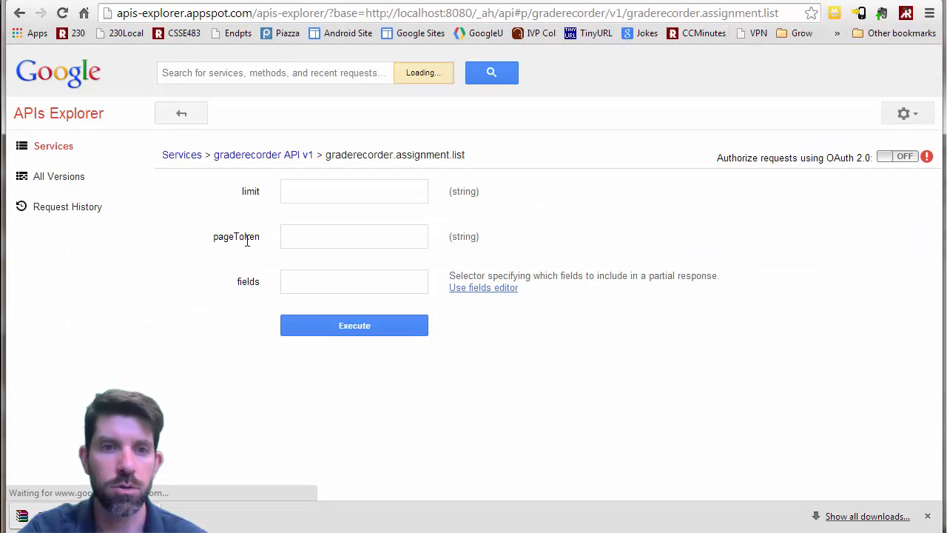
{"action": "left_click", "coordinate": [353, 326]}
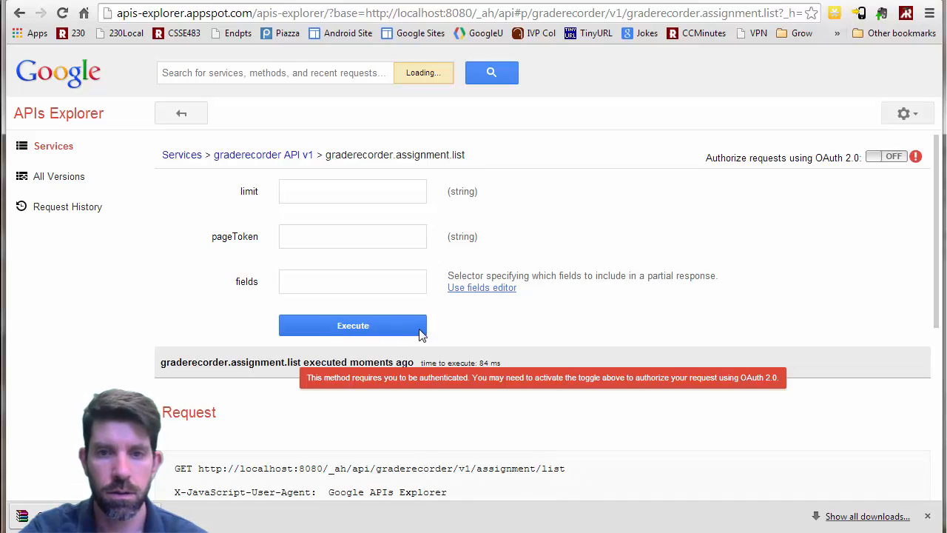
{"action": "left_click", "coordinate": [886, 156]}
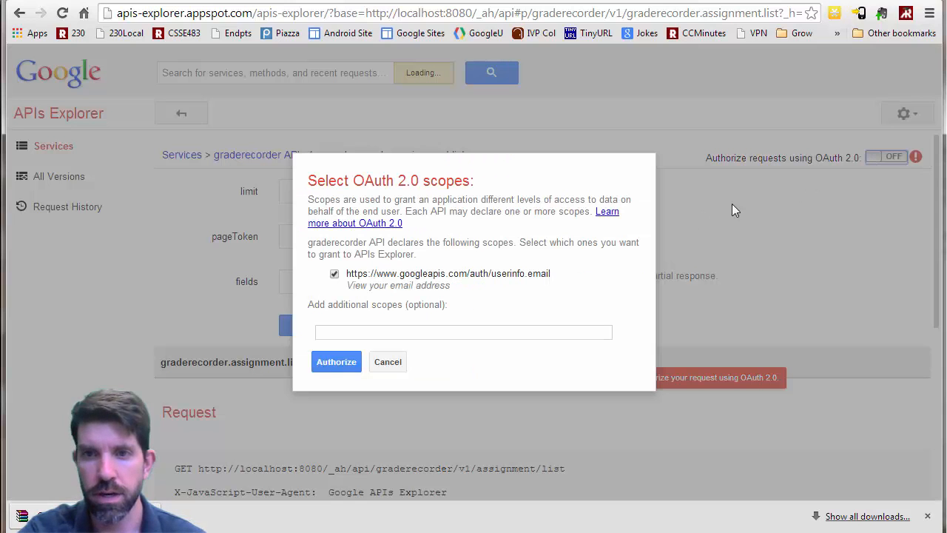
{"action": "left_click", "coordinate": [336, 362]}
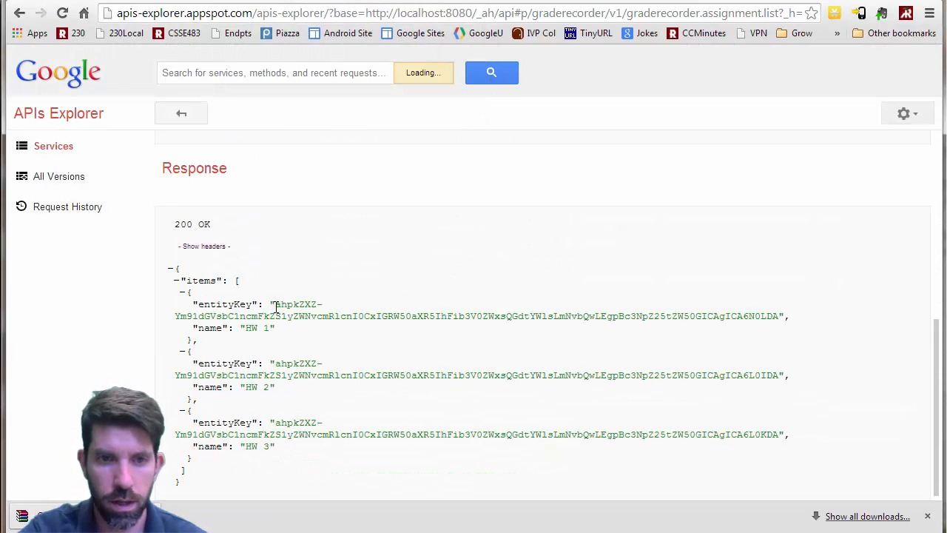
{"action": "left_click_drag", "start_coordinate": [272, 304], "coordinate": [779, 316]}
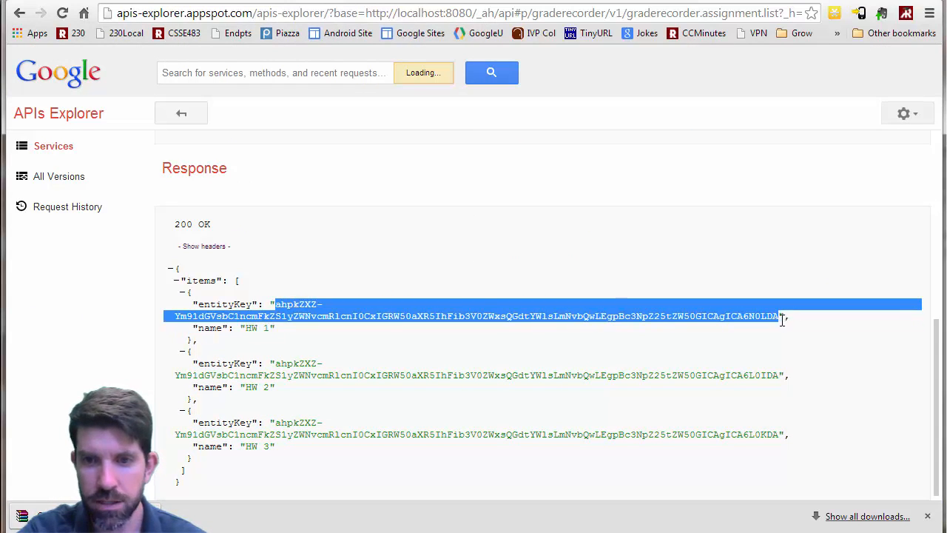
{"action": "mouse_move", "coordinate": [584, 287]}
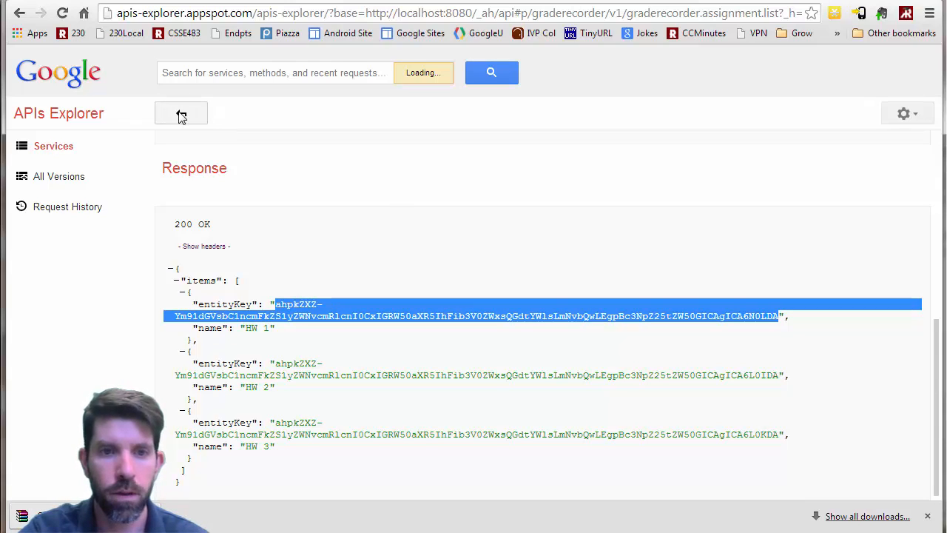
{"action": "mouse_move", "coordinate": [172, 322]}
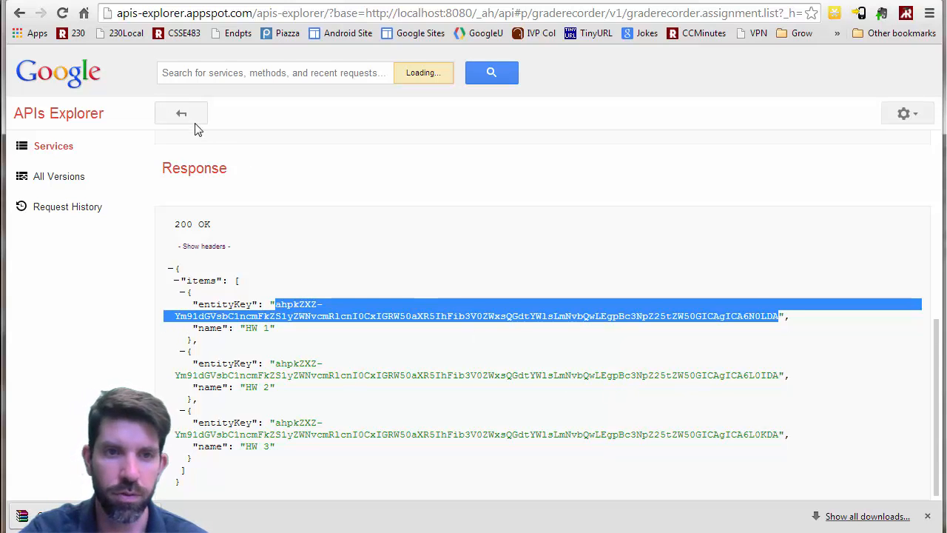
Execute assignment.delete with HW 1's entity key.
{"action": "left_click", "coordinate": [180, 113]}
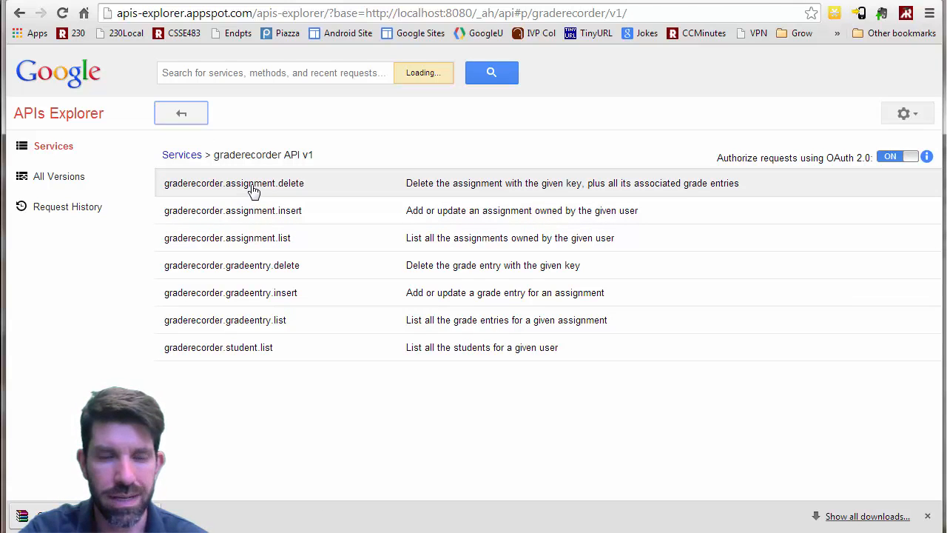
{"action": "left_click", "coordinate": [233, 183]}
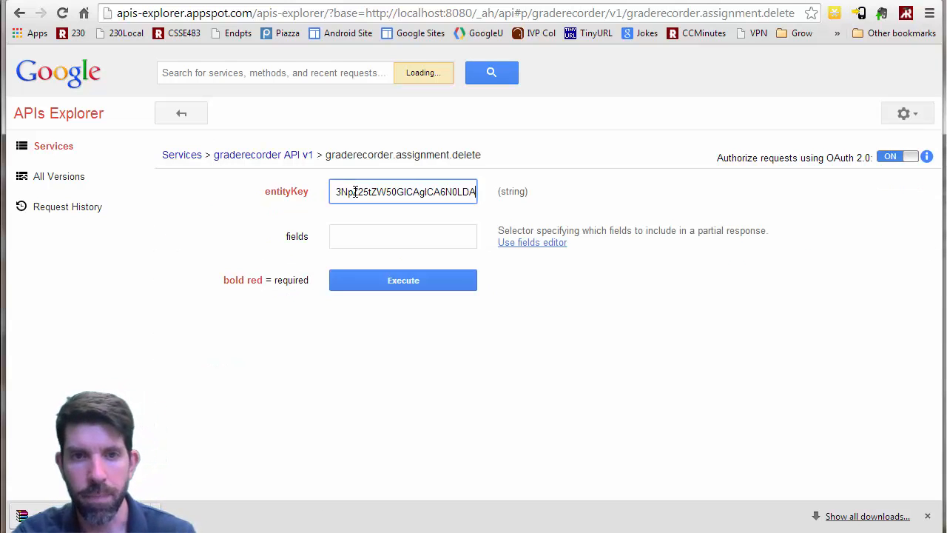
{"action": "mouse_move", "coordinate": [725, 227]}
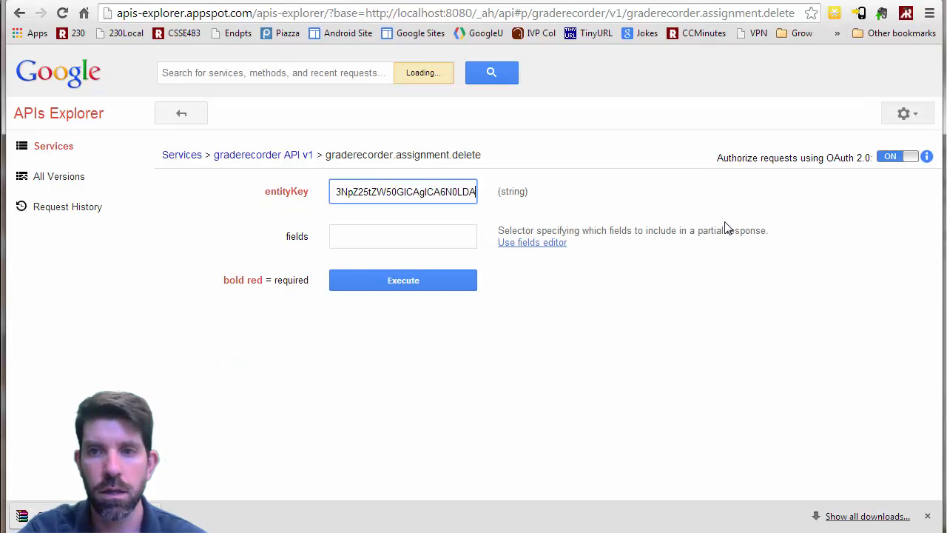
{"action": "left_click", "coordinate": [400, 280]}
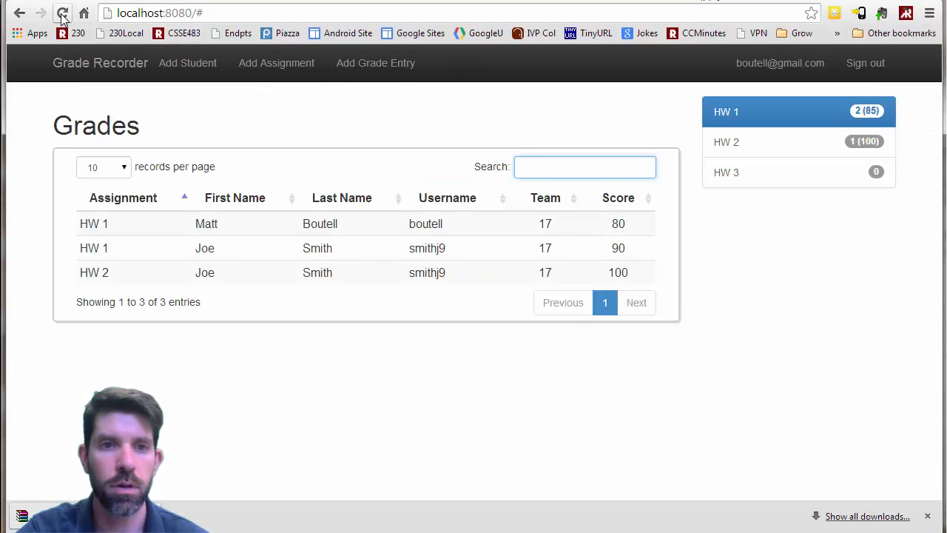
Reload the Grade Recorder grades page to confirm HW 1 and its entries are gone.
{"action": "left_click", "coordinate": [799, 141]}
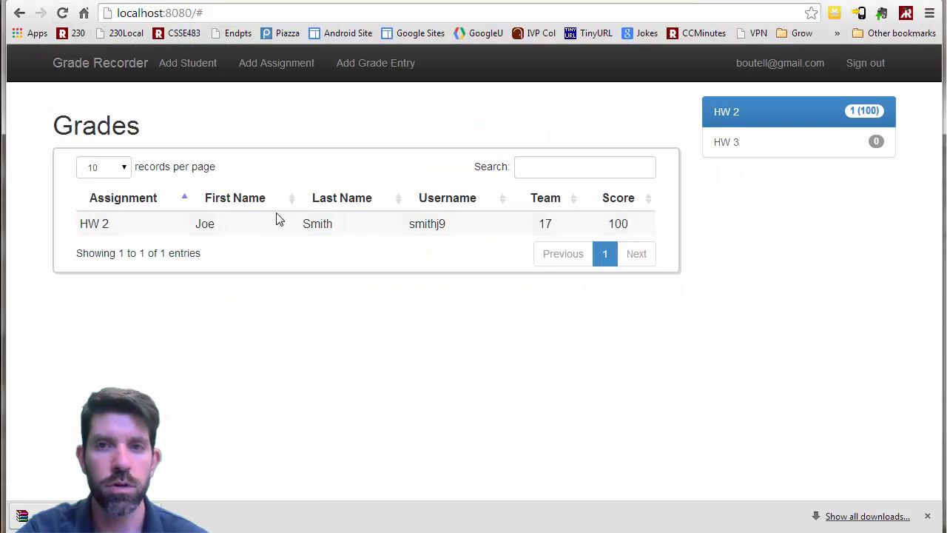
{"action": "mouse_move", "coordinate": [481, 198]}
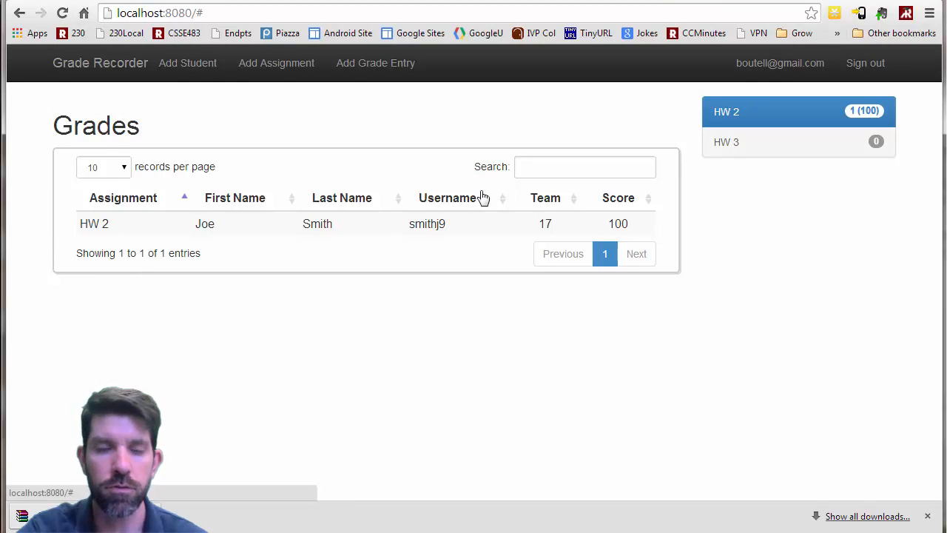
{"action": "mouse_move", "coordinate": [242, 232]}
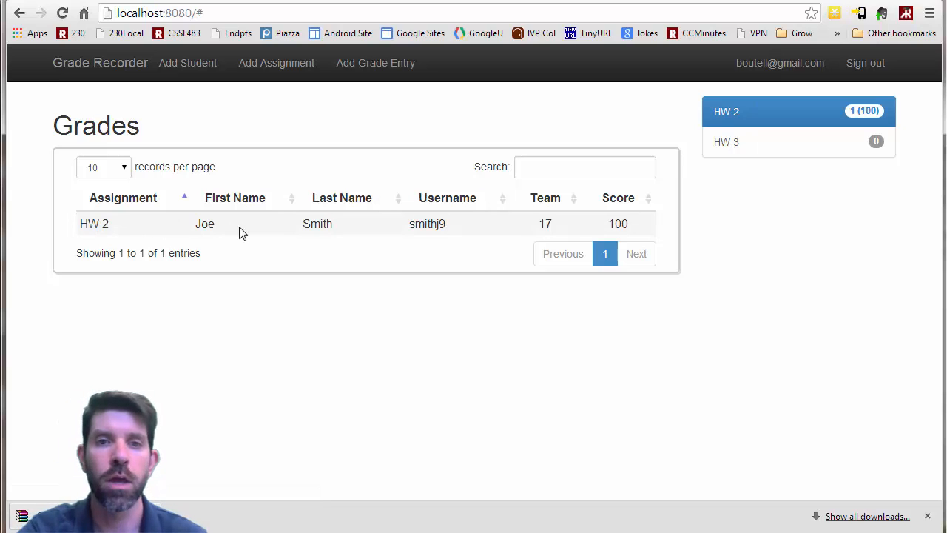
{"action": "mouse_move", "coordinate": [276, 228]}
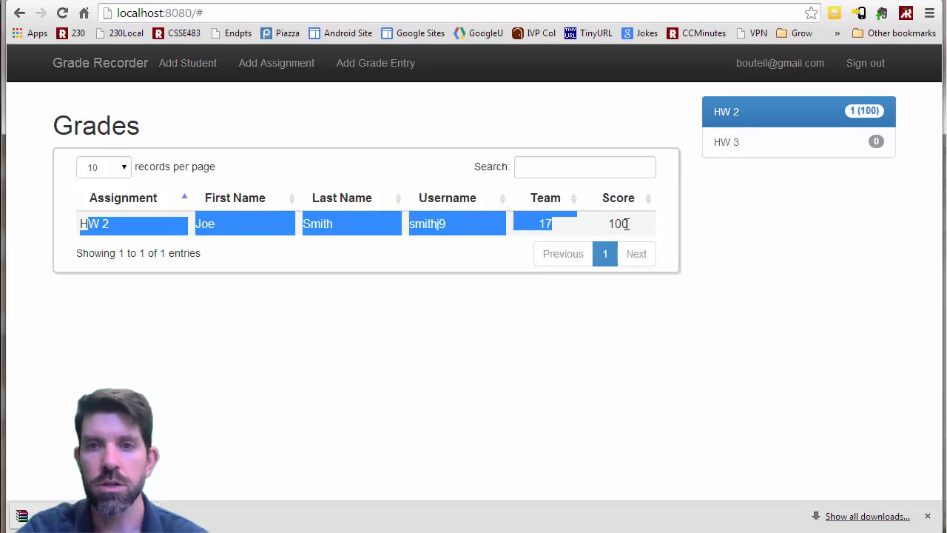
{"action": "mouse_move", "coordinate": [577, 228]}
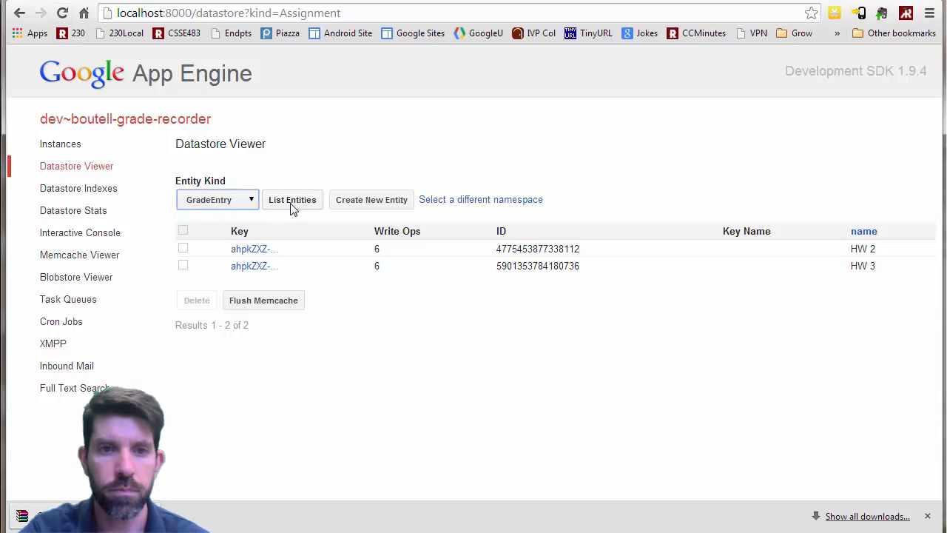
{"action": "left_click", "coordinate": [292, 199]}
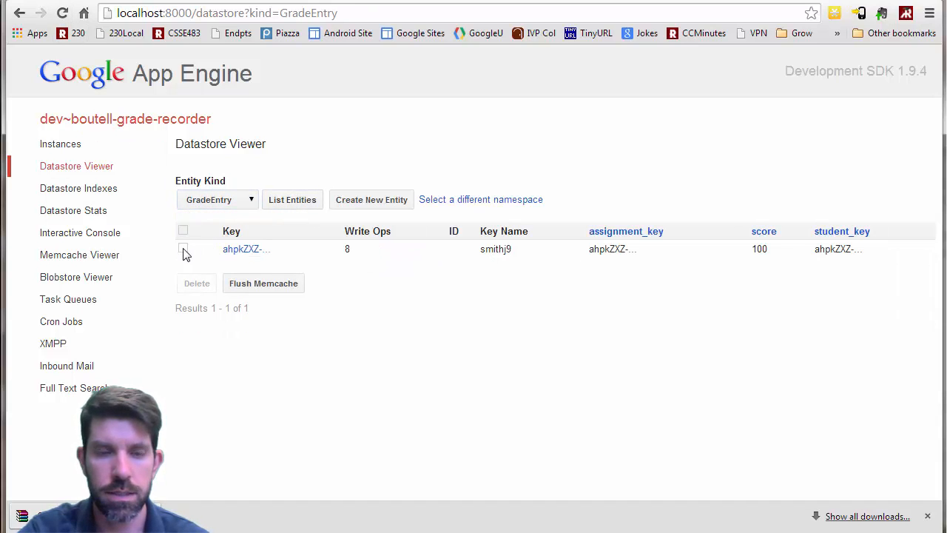
{"action": "left_click", "coordinate": [246, 249]}
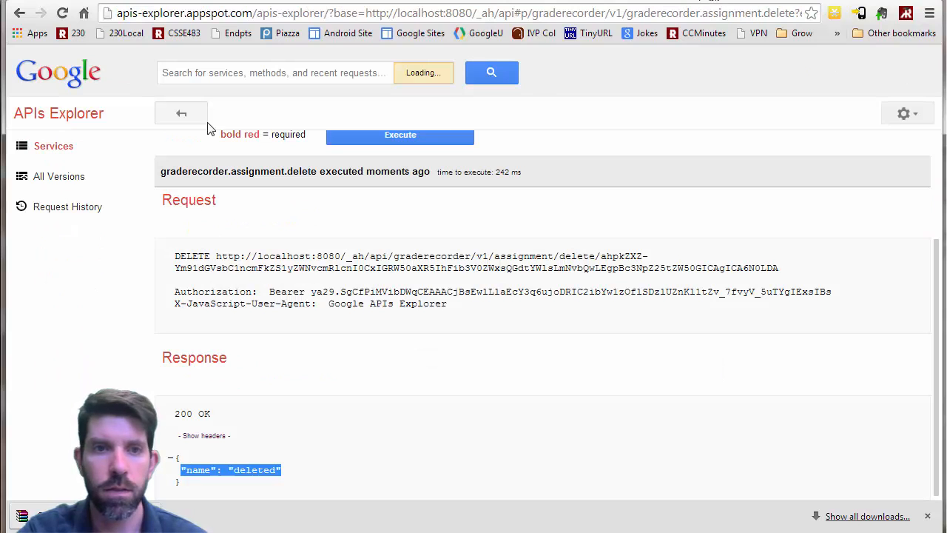
{"action": "left_click", "coordinate": [180, 113]}
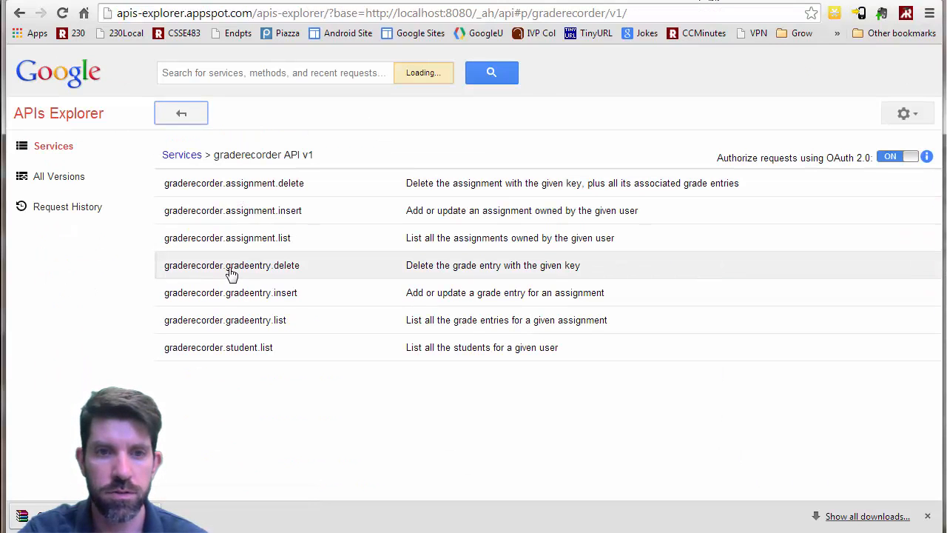
{"action": "left_click", "coordinate": [231, 265]}
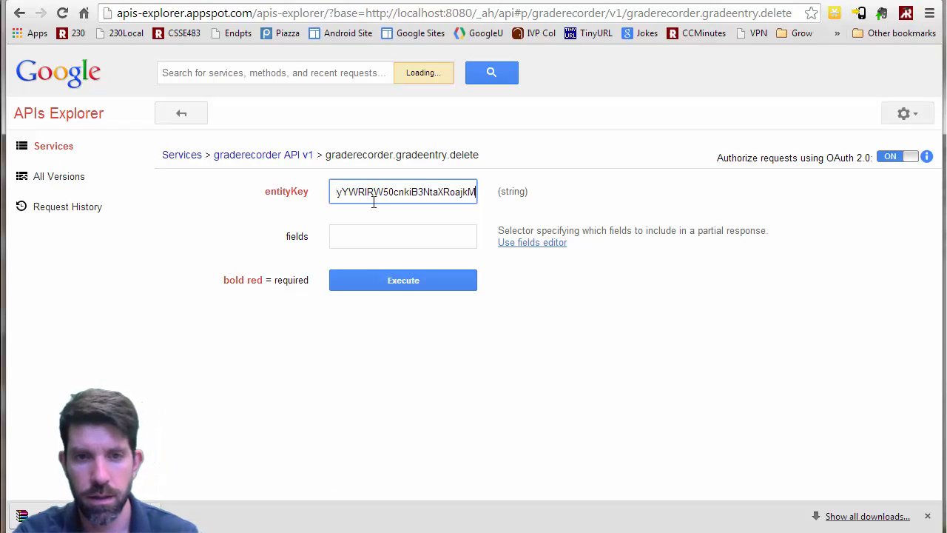
{"action": "left_click", "coordinate": [402, 279]}
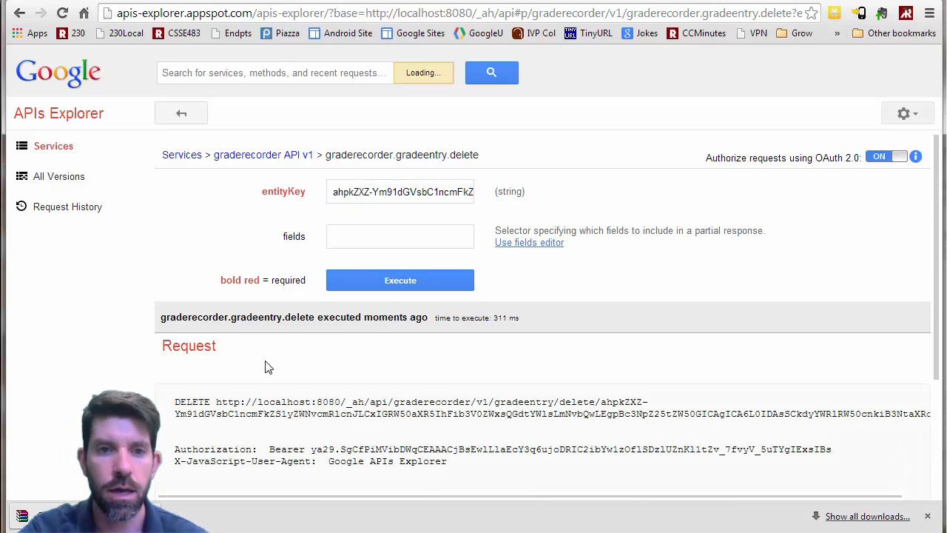
{"action": "scroll", "scroll_direction": "down", "scroll_amount": 3}
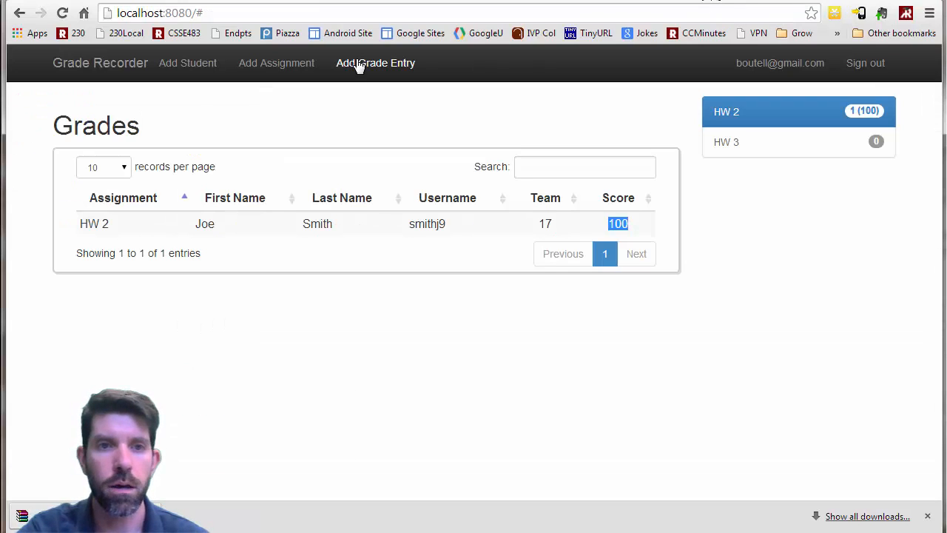
{"action": "mouse_move", "coordinate": [63, 14]}
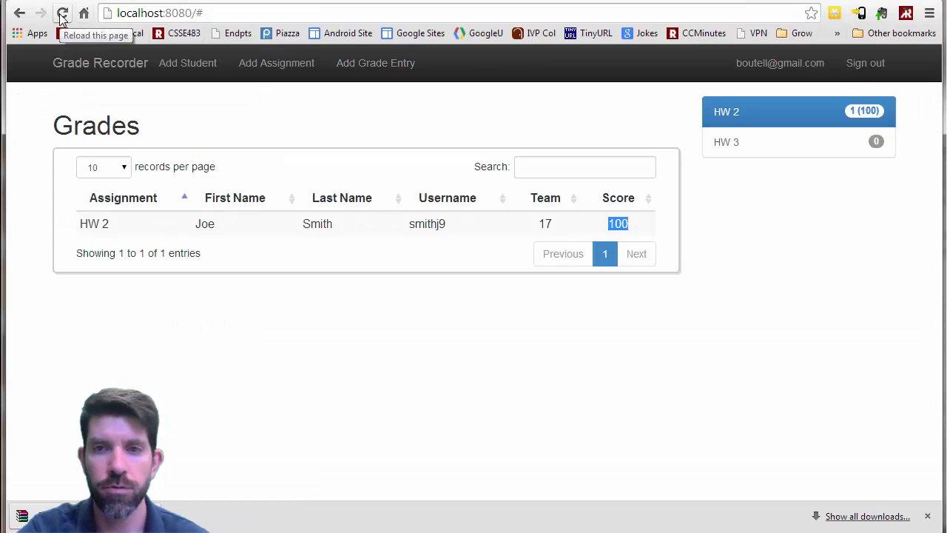
Reload Grade Recorder to see an empty Grades table and HW 2 with 0 entries.
{"action": "left_click", "coordinate": [62, 13]}
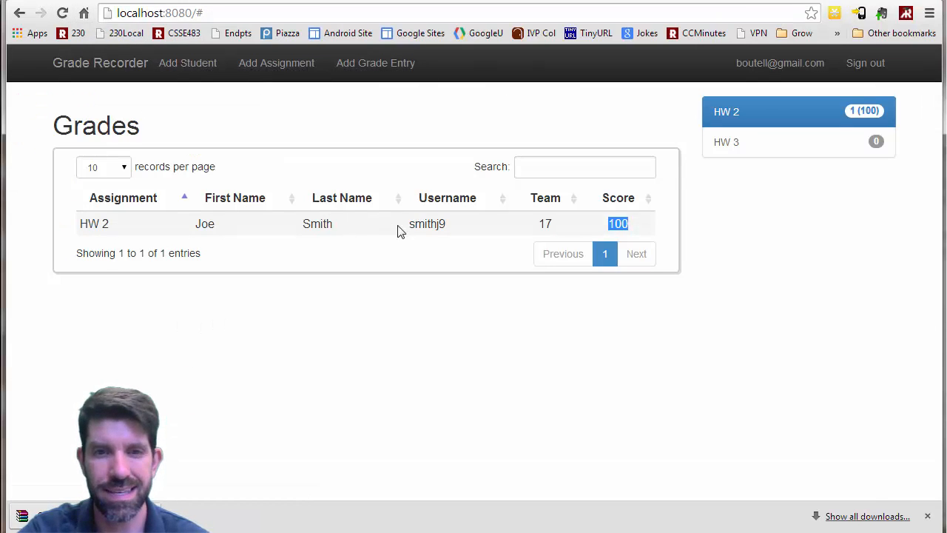
{"action": "left_click", "coordinate": [63, 13]}
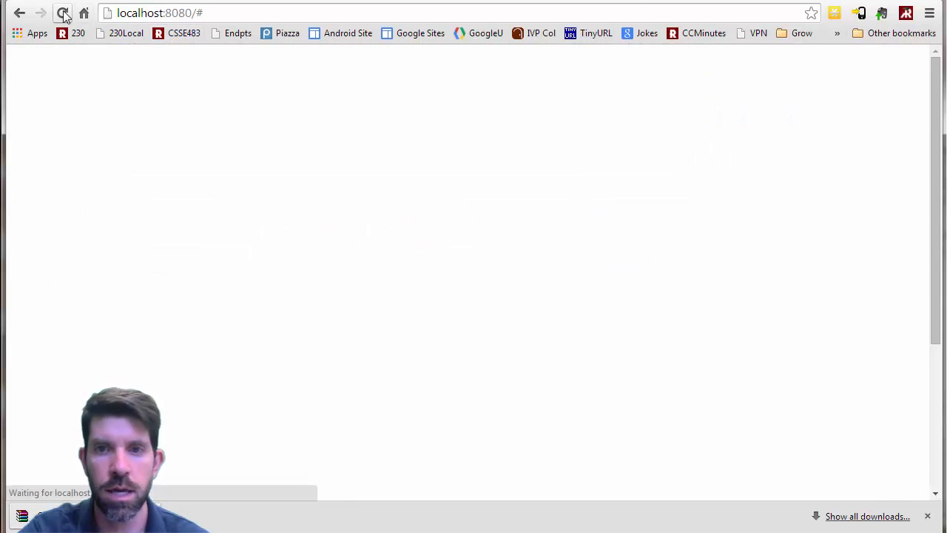
{"action": "left_click", "coordinate": [63, 12]}
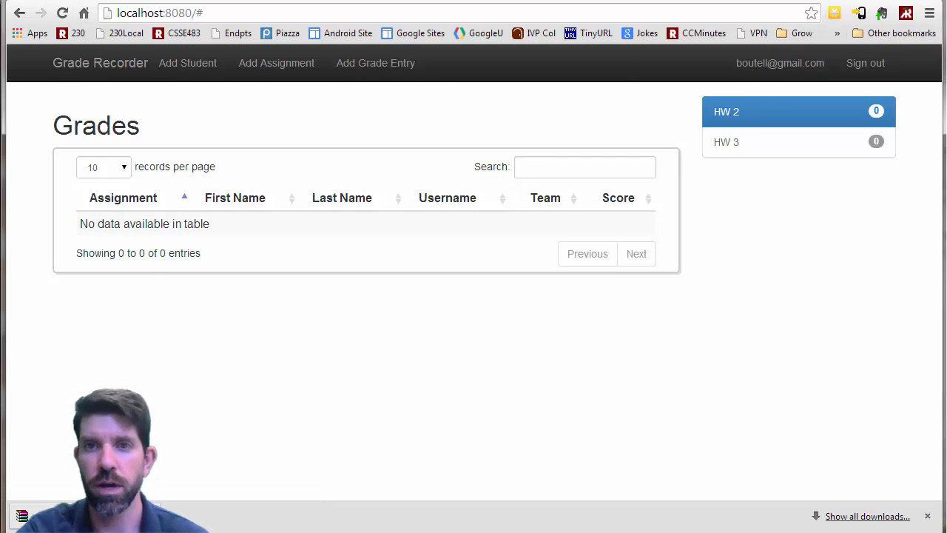
{"action": "mouse_move", "coordinate": [722, 265]}
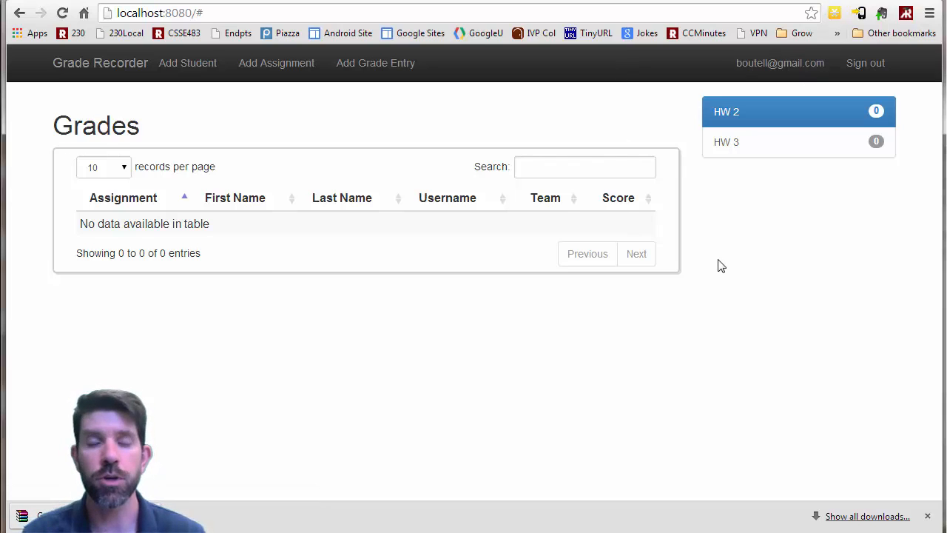